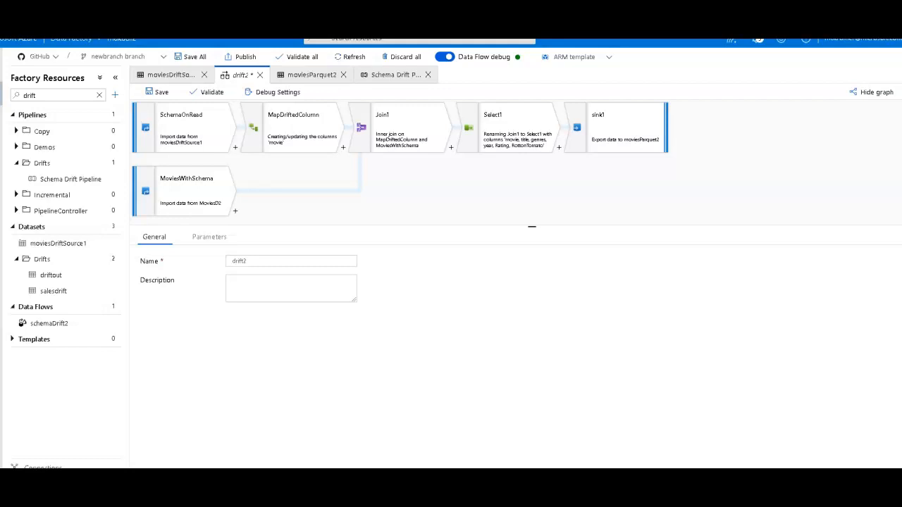
{"action": "mouse_move", "coordinate": [214, 400]}
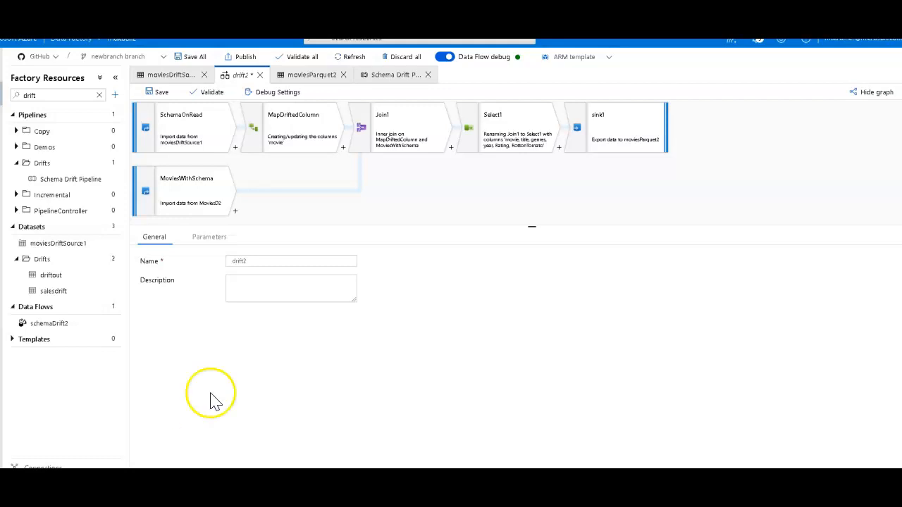
Step: Review SchemaOnRead's source settings and confirm its dataset defines no schema columns
{"action": "left_click", "coordinate": [182, 127]}
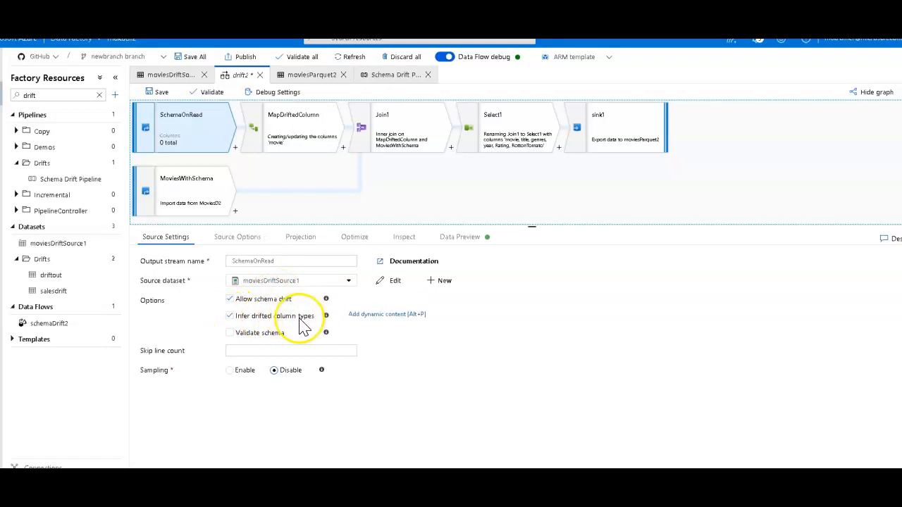
{"action": "mouse_move", "coordinate": [273, 322]}
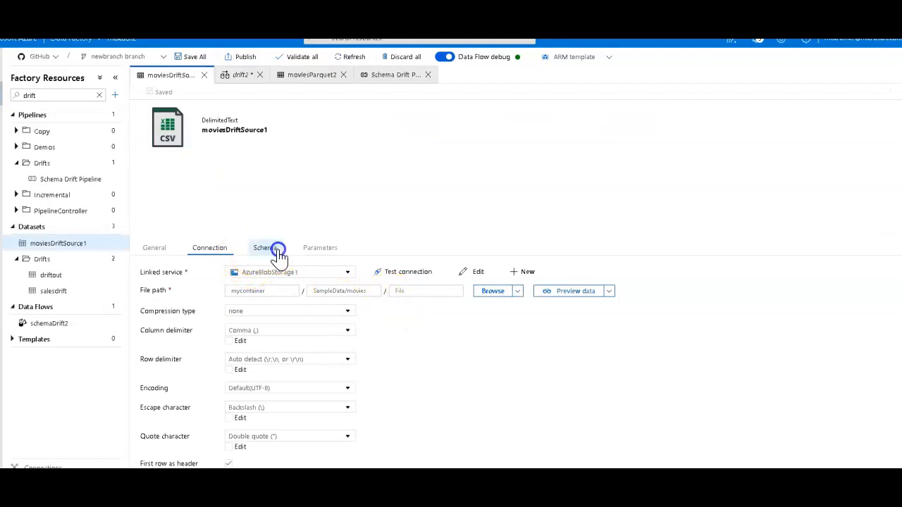
{"action": "left_click", "coordinate": [265, 248]}
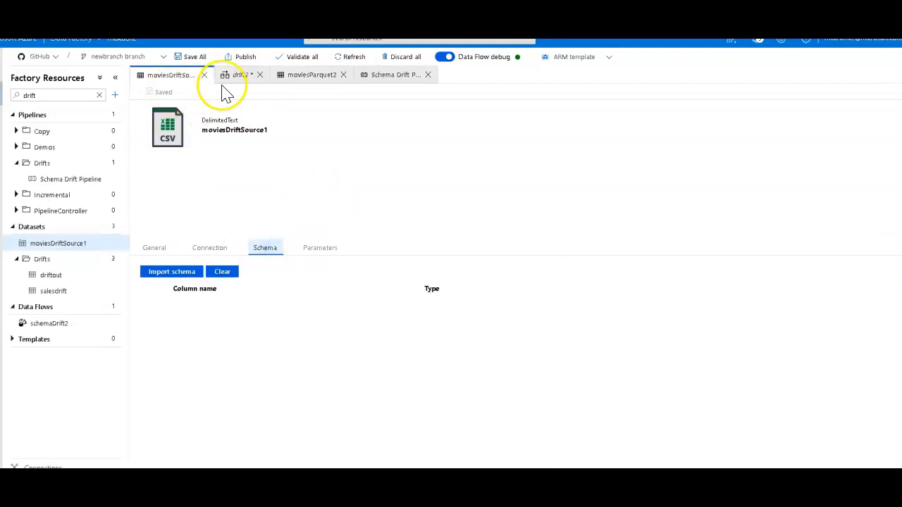
{"action": "left_click", "coordinate": [240, 75]}
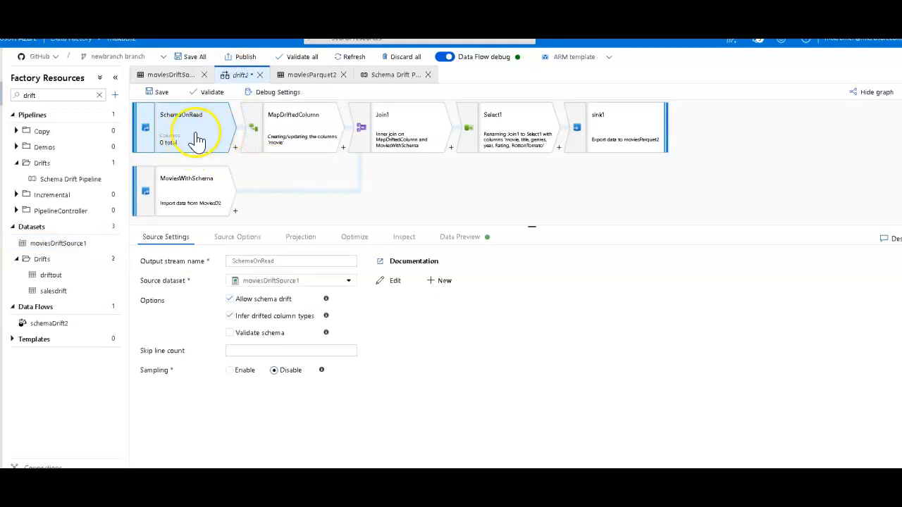
{"action": "mouse_move", "coordinate": [195, 126]}
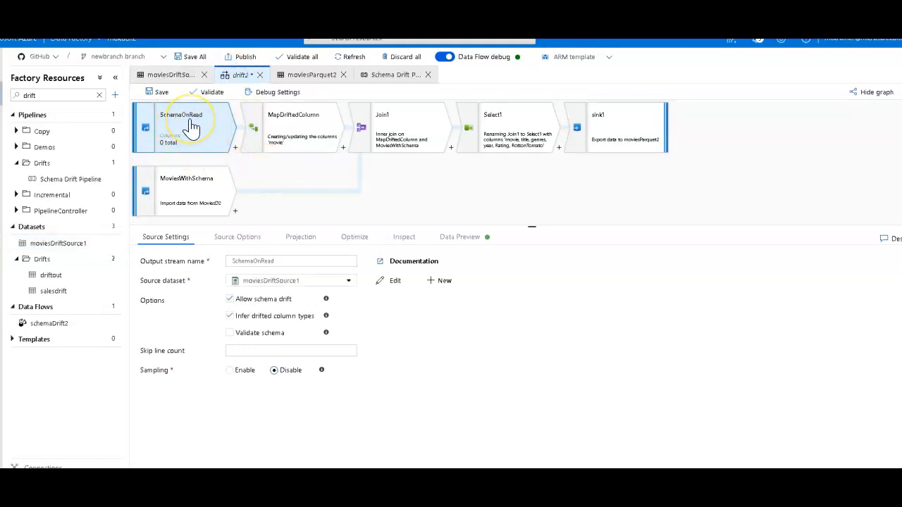
{"action": "mouse_move", "coordinate": [195, 125]}
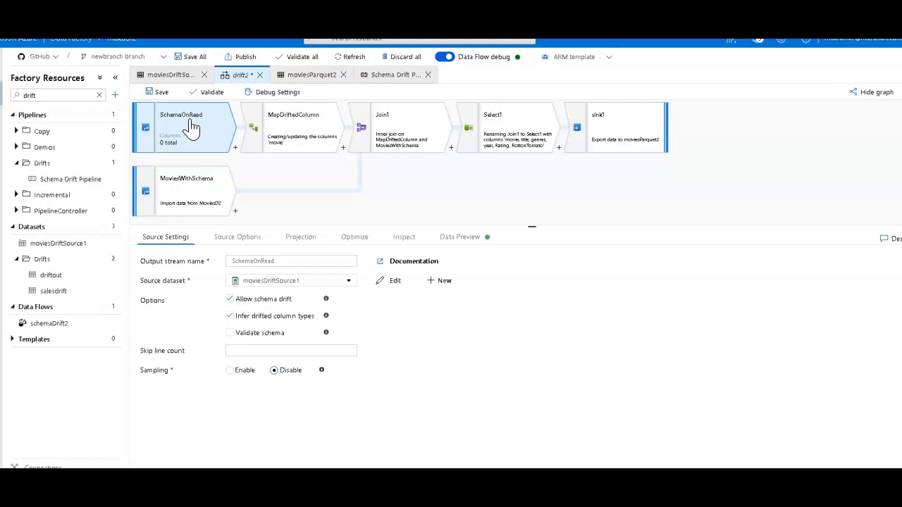
Step: Review the MoviesWithSchema source's projection and settings, with schema drift not allowed
{"action": "left_click", "coordinate": [191, 177]}
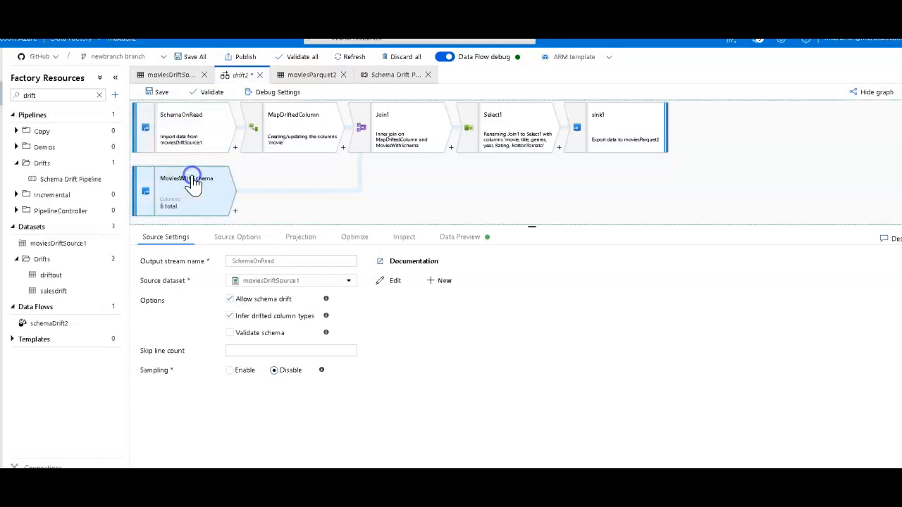
{"action": "left_click", "coordinate": [300, 237]}
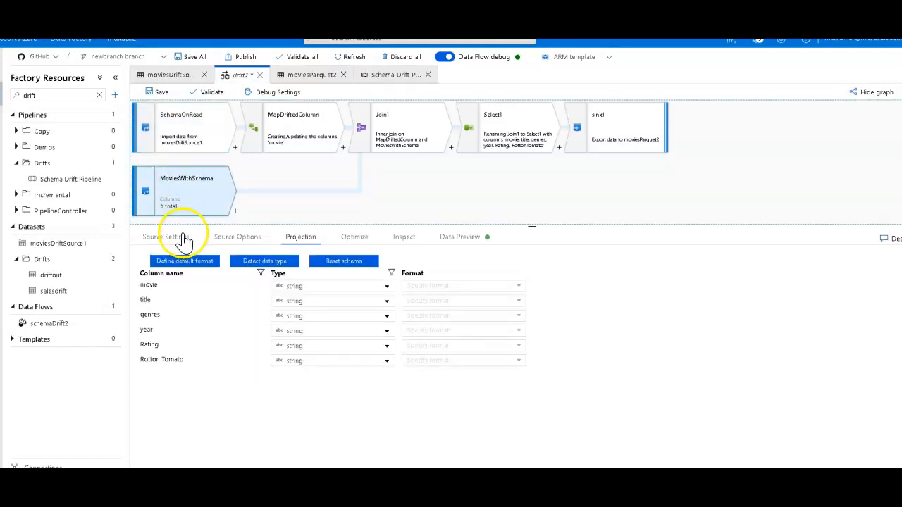
{"action": "left_click", "coordinate": [164, 237]}
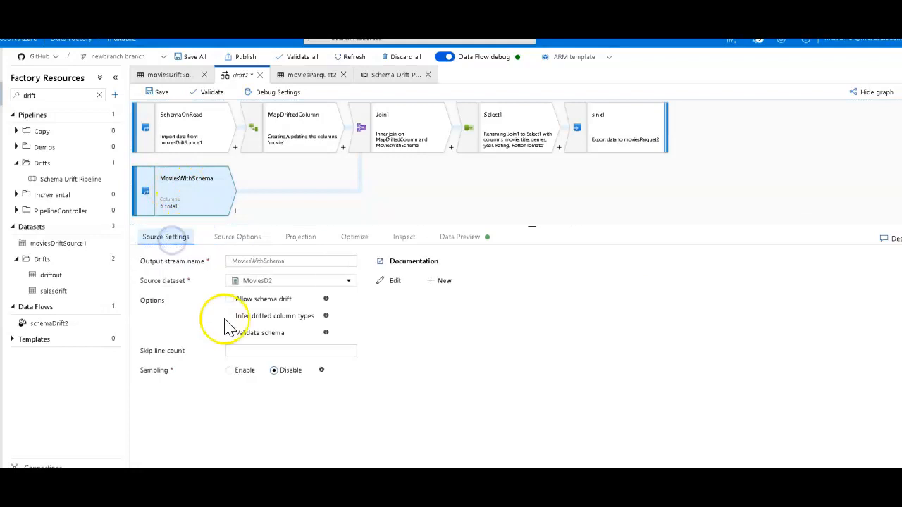
{"action": "mouse_move", "coordinate": [282, 316]}
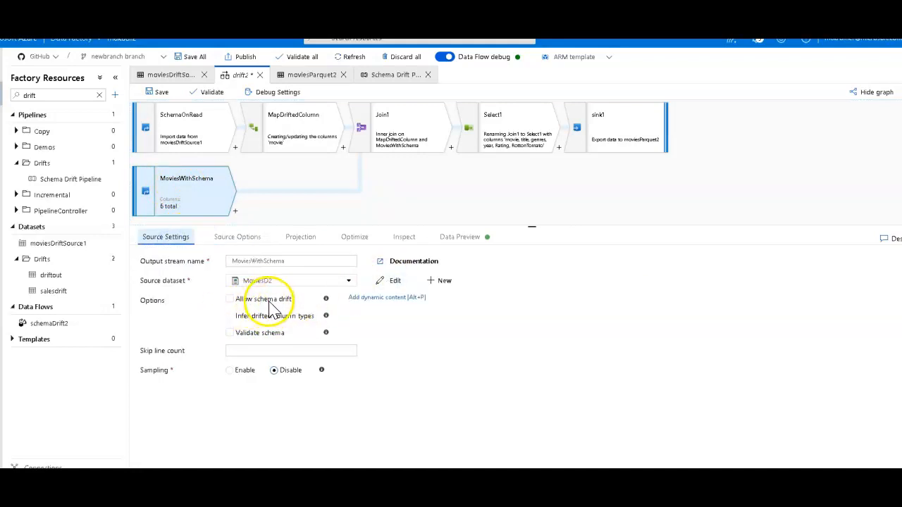
{"action": "mouse_move", "coordinate": [367, 304]}
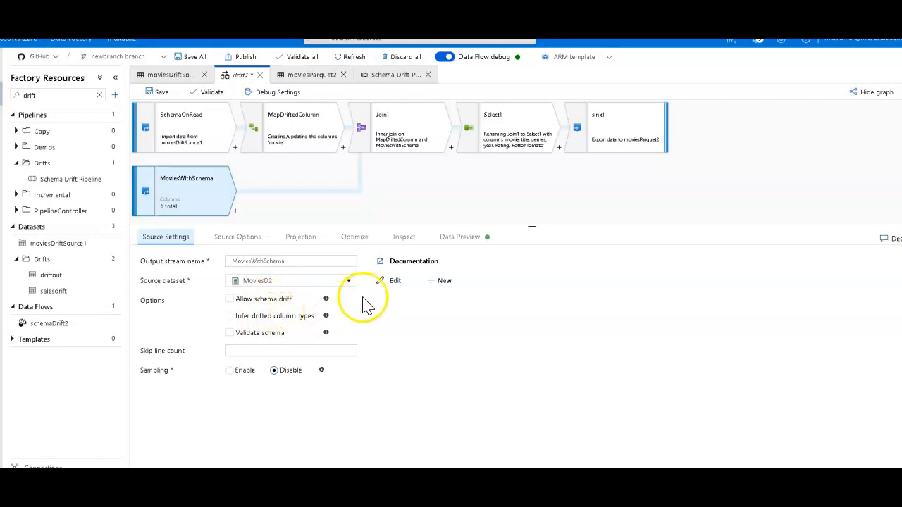
Step: Inspect the Movies02 dataset's connection and its schema of six String columns
{"action": "left_click", "coordinate": [394, 281]}
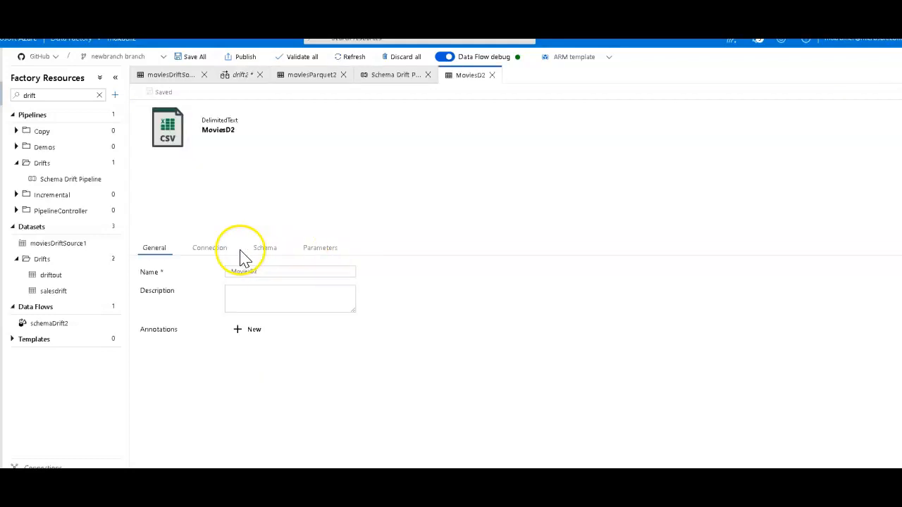
{"action": "left_click", "coordinate": [208, 248]}
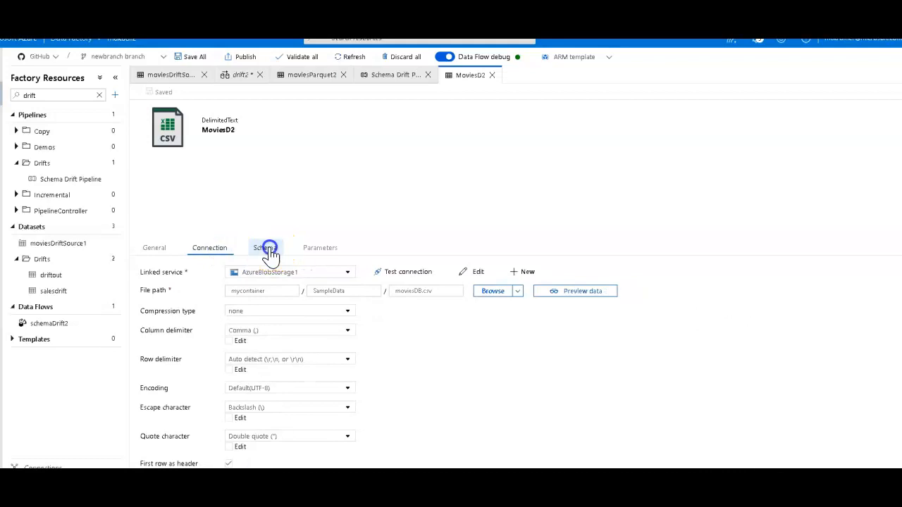
{"action": "left_click", "coordinate": [265, 248]}
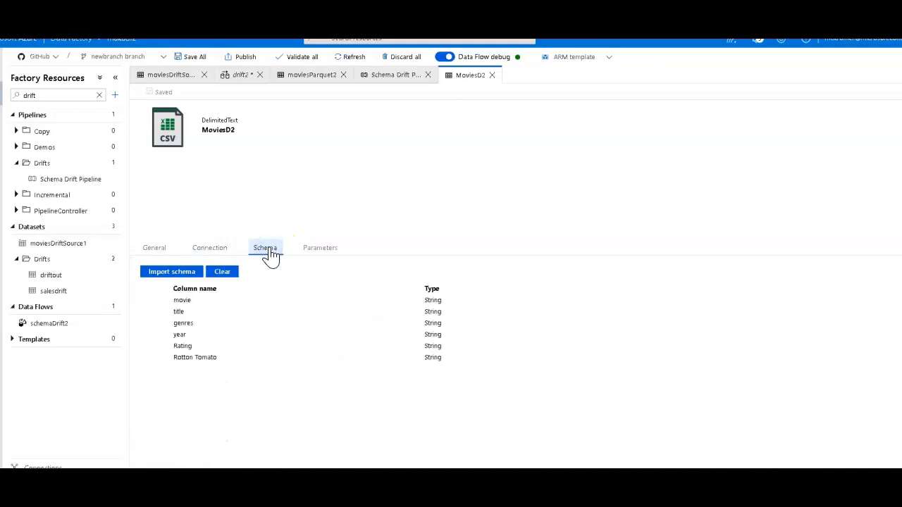
{"action": "mouse_move", "coordinate": [267, 190]}
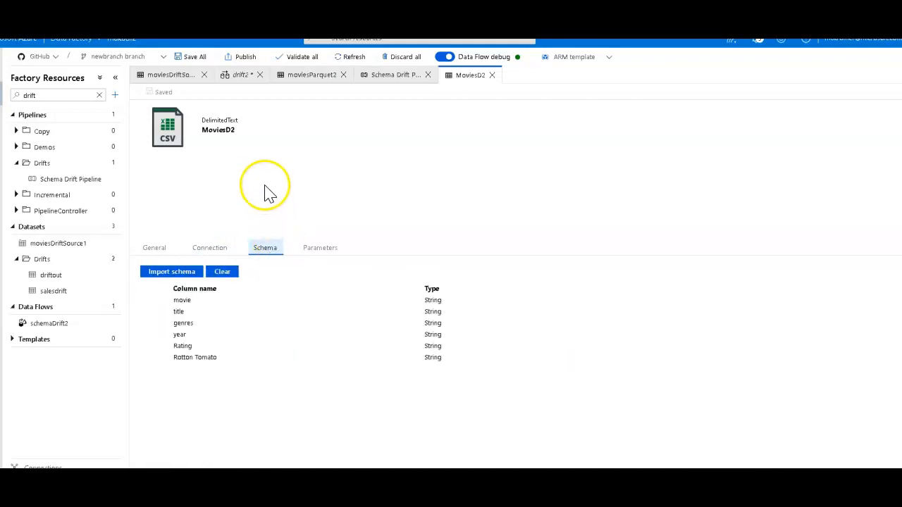
{"action": "mouse_move", "coordinate": [265, 183]}
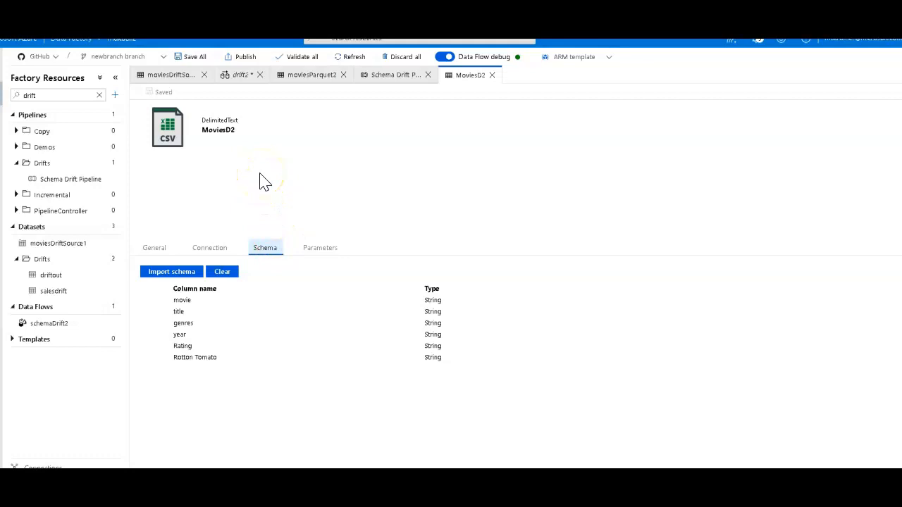
{"action": "mouse_move", "coordinate": [204, 105]}
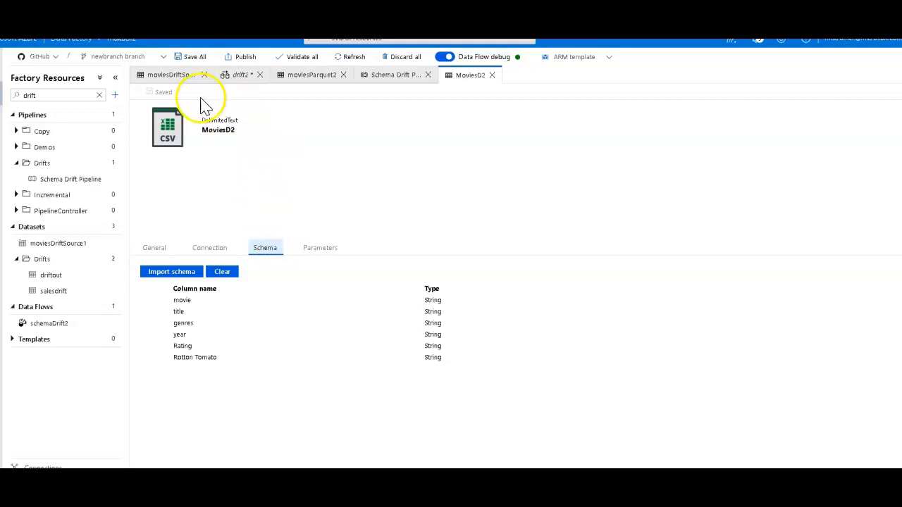
Step: Return to drift1 and view MoviesWithSchema's projection of six string columns
{"action": "left_click", "coordinate": [239, 75]}
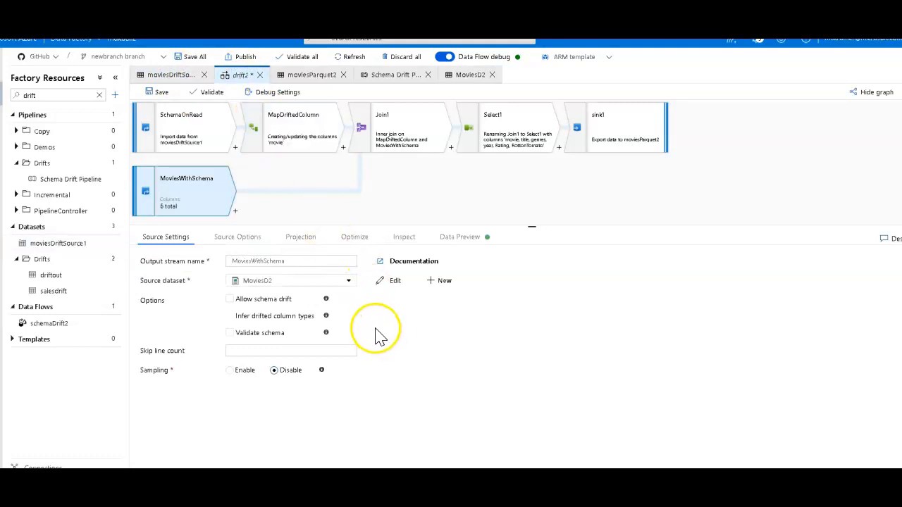
{"action": "left_click", "coordinate": [300, 237]}
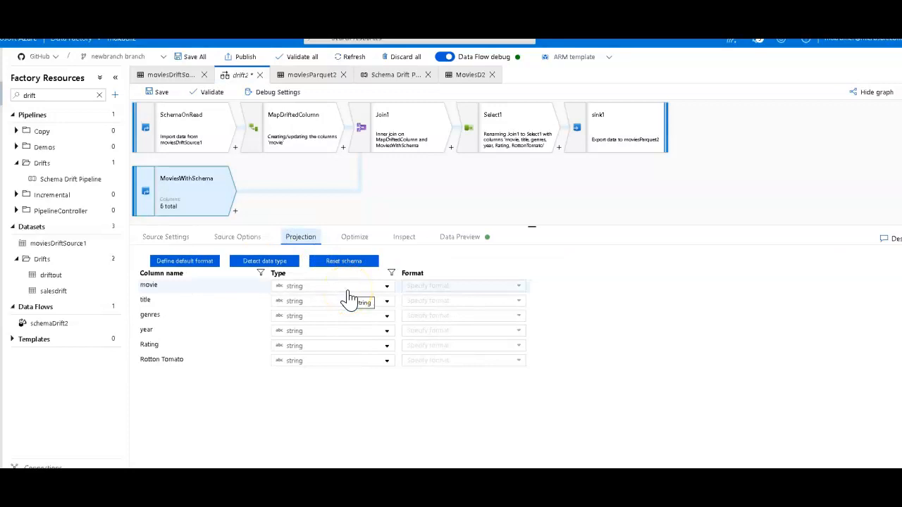
{"action": "mouse_move", "coordinate": [347, 411]}
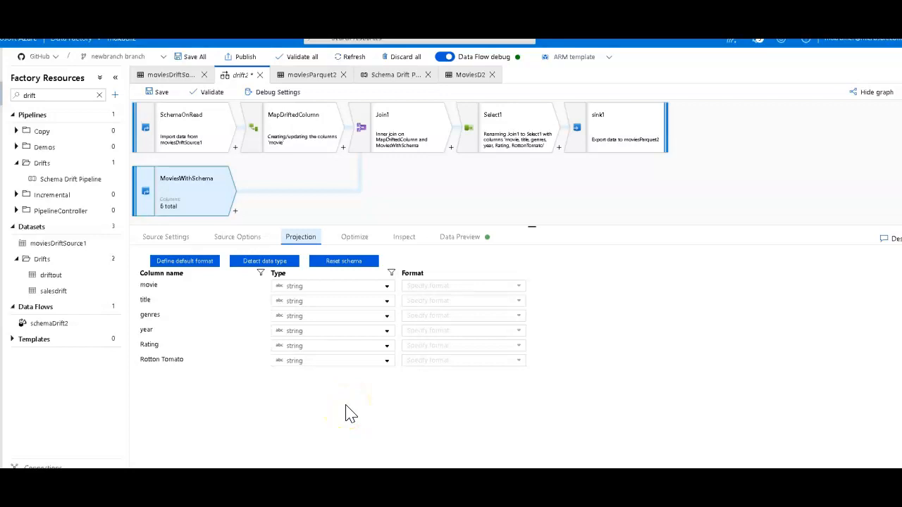
{"action": "mouse_move", "coordinate": [266, 400]}
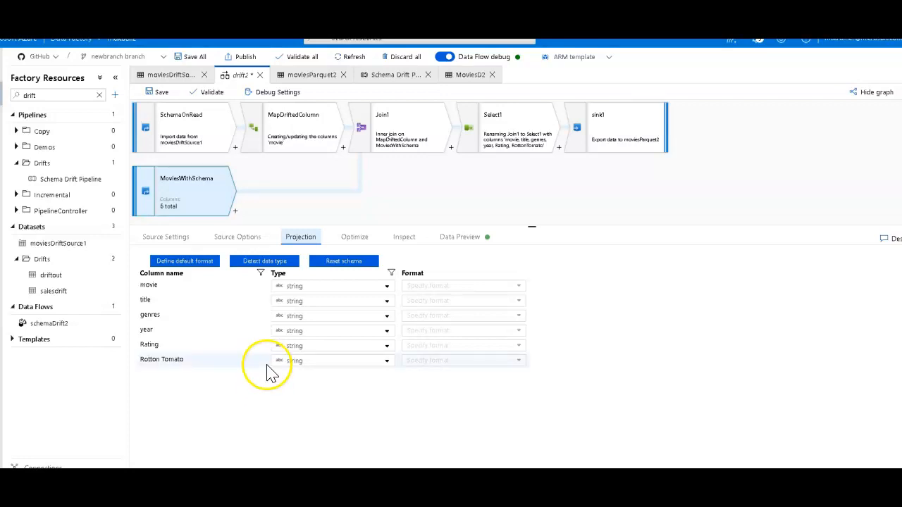
Step: Run data type detection on MoviesWithSchema's projected columns
{"action": "left_click", "coordinate": [265, 261]}
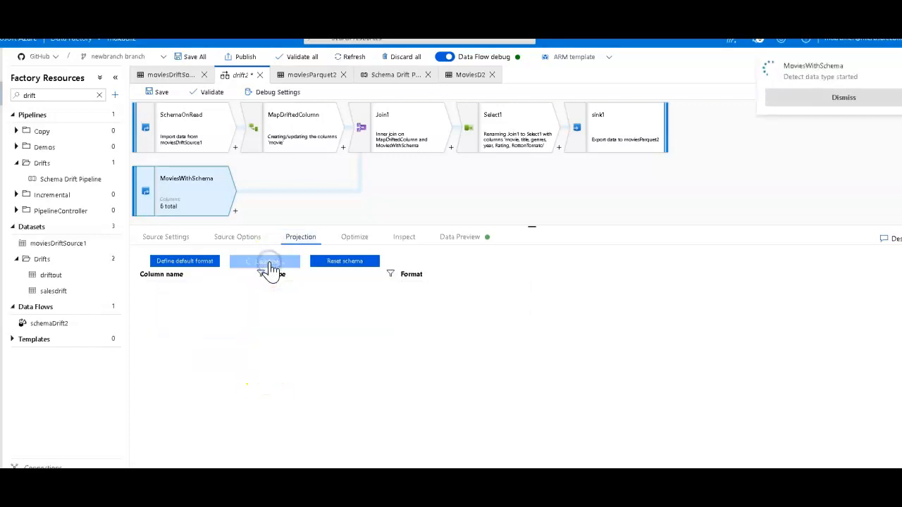
{"action": "left_click", "coordinate": [264, 260]}
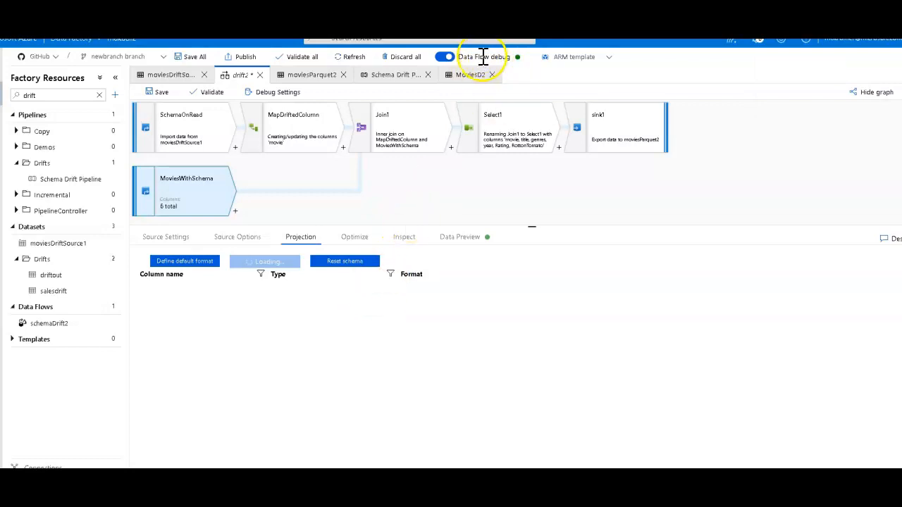
{"action": "mouse_move", "coordinate": [463, 303]}
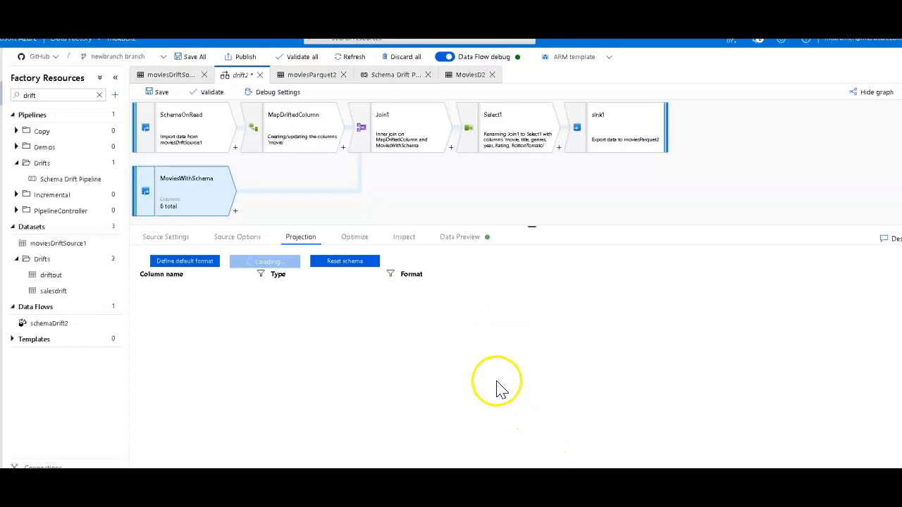
{"action": "mouse_move", "coordinate": [321, 338]}
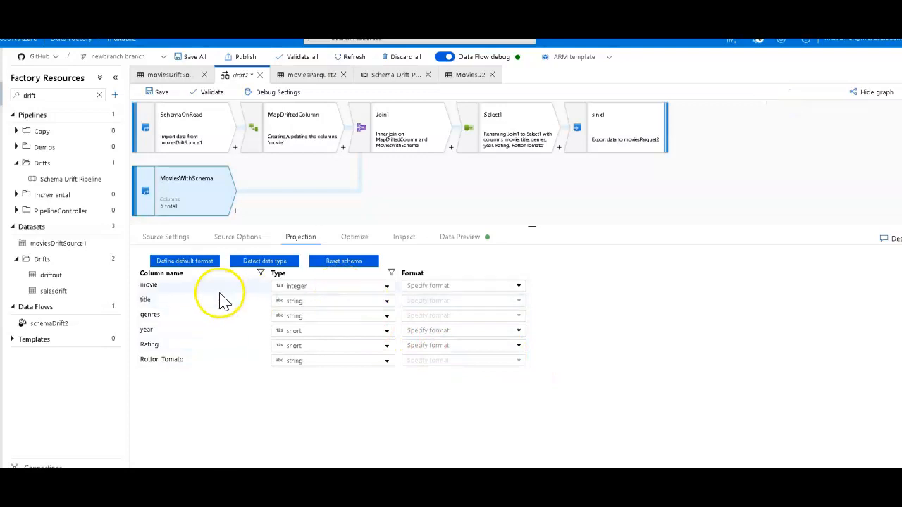
{"action": "mouse_move", "coordinate": [302, 307]}
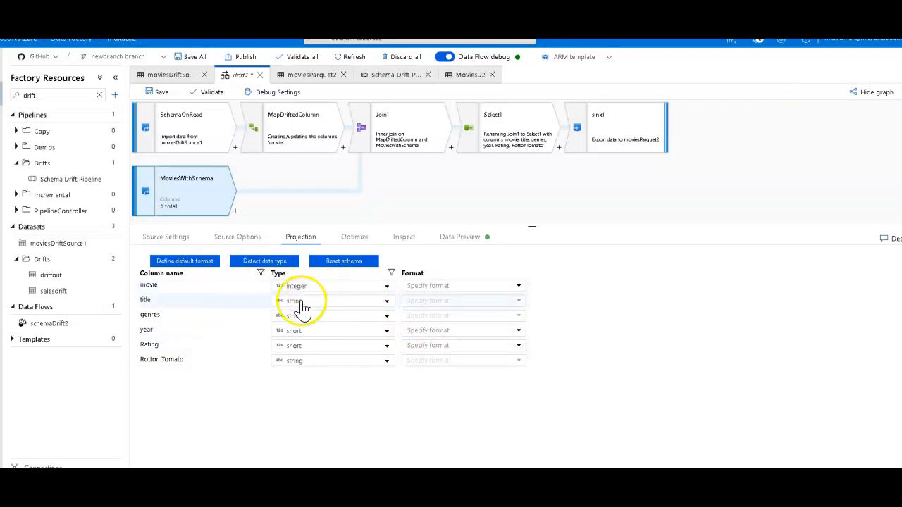
{"action": "mouse_move", "coordinate": [317, 366]}
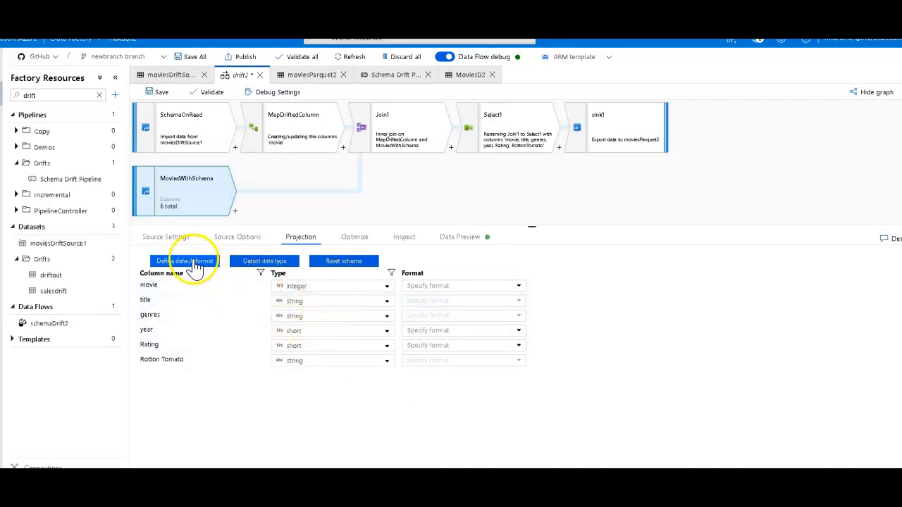
Step: Set the default whole-number format to long, then return to SchemaOnRead's settings
{"action": "left_click", "coordinate": [183, 261]}
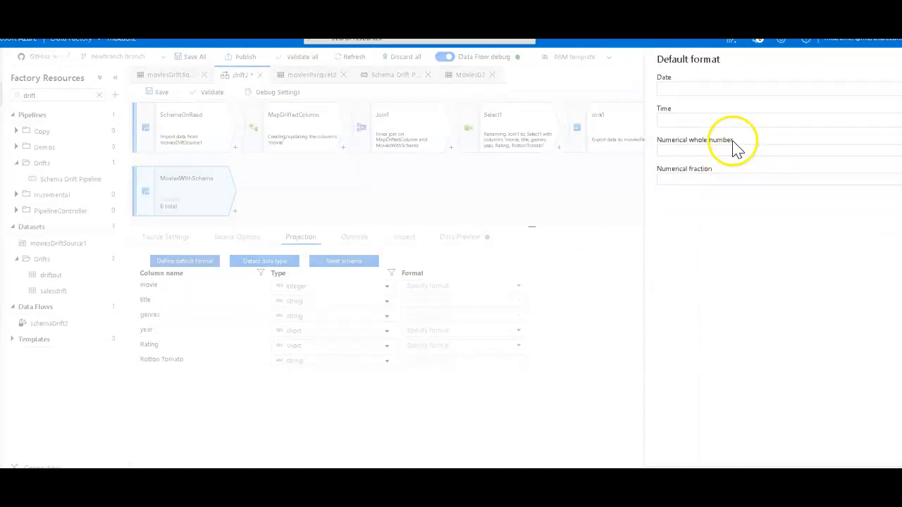
{"action": "left_click", "coordinate": [775, 148]}
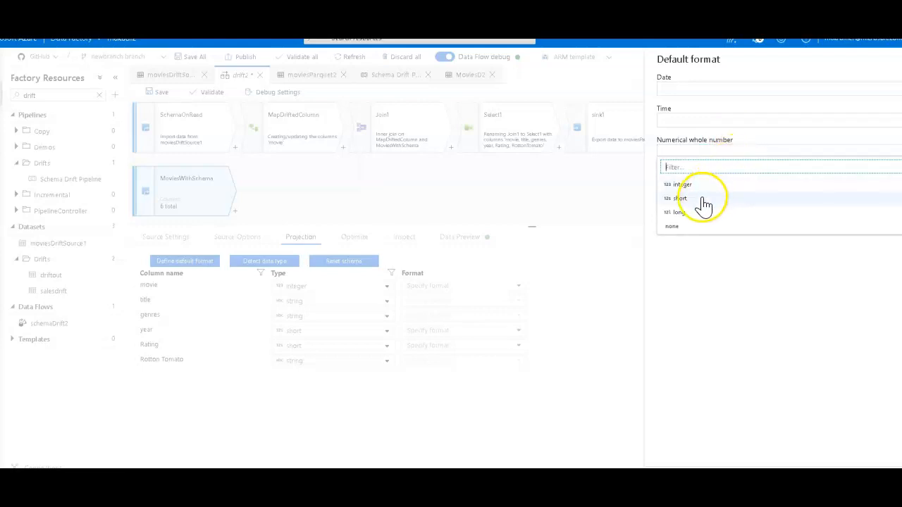
{"action": "left_click", "coordinate": [679, 212]}
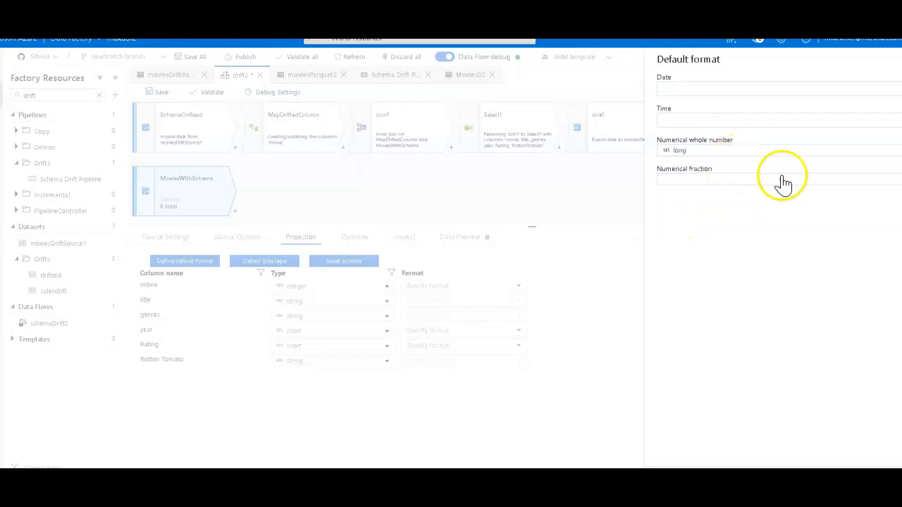
{"action": "left_click", "coordinate": [777, 150]}
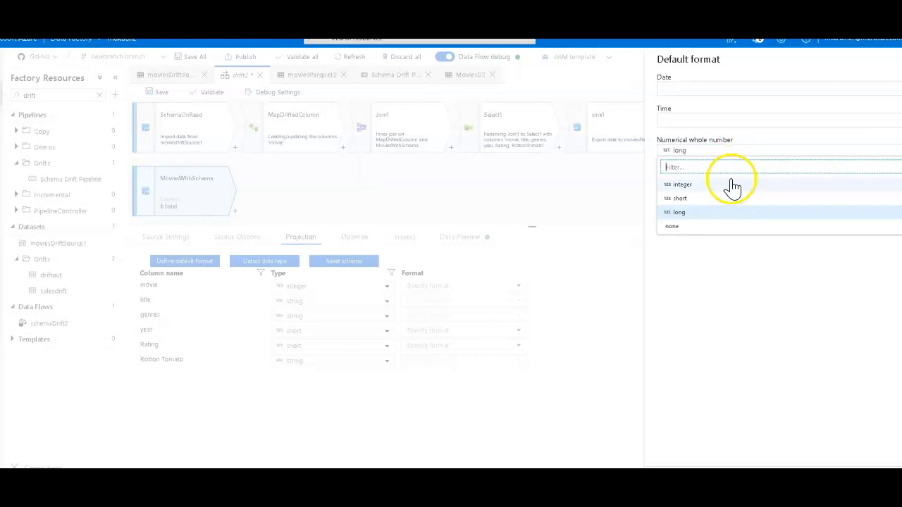
{"action": "left_click", "coordinate": [672, 225]}
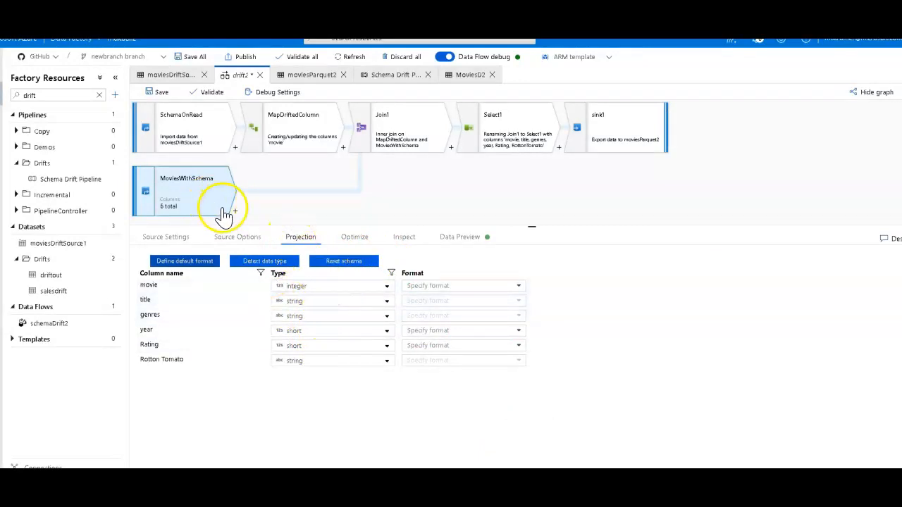
{"action": "mouse_move", "coordinate": [200, 194]}
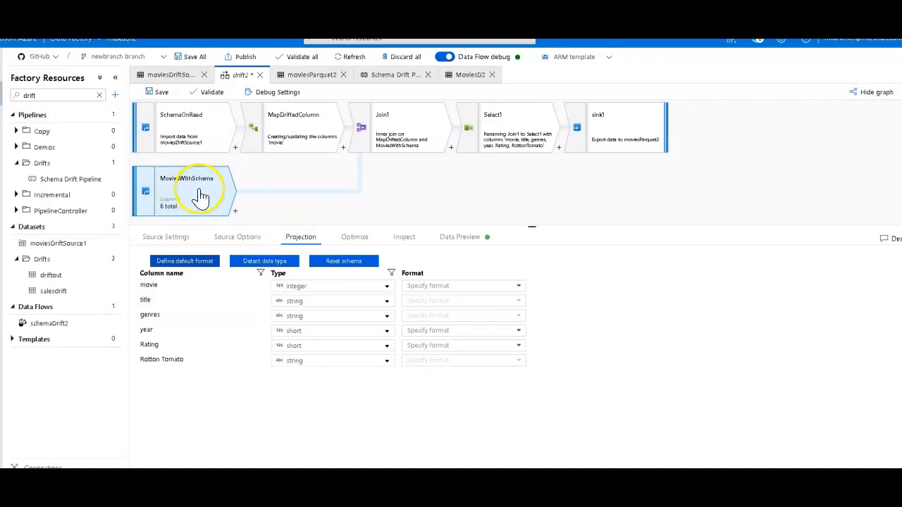
{"action": "mouse_move", "coordinate": [200, 194]}
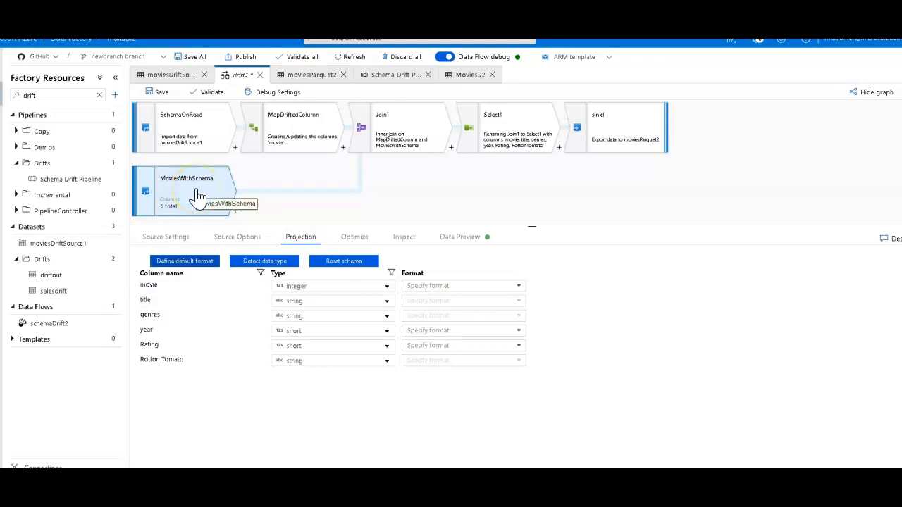
{"action": "left_click", "coordinate": [181, 127]}
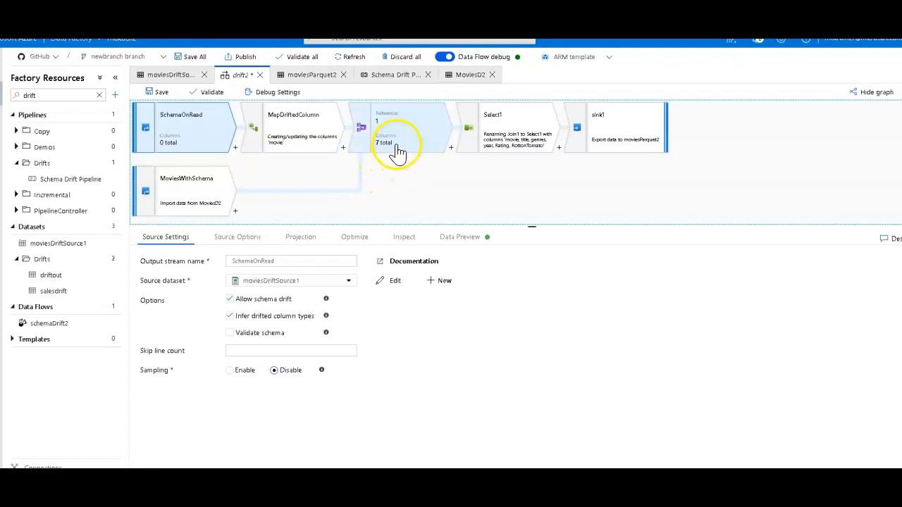
Step: Review the join on movie, then inspect SchemaOnRead's output showing zero columns
{"action": "left_click", "coordinate": [397, 127]}
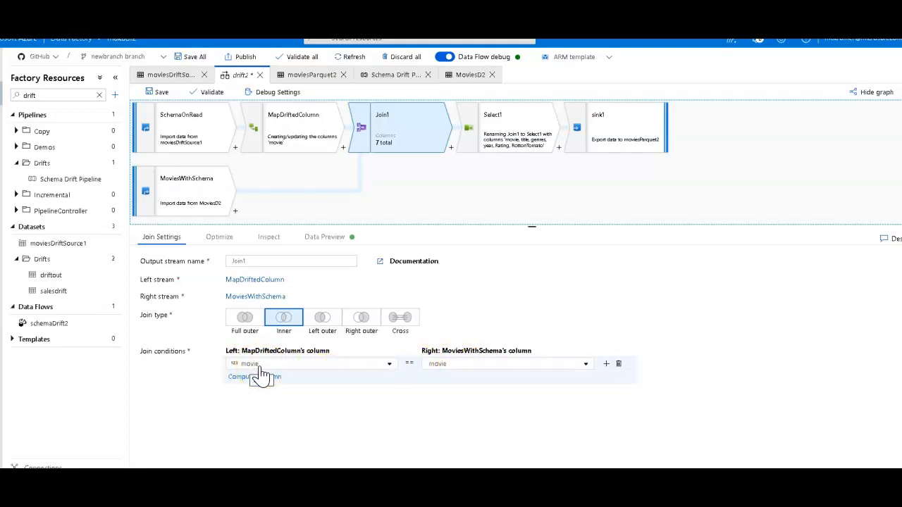
{"action": "left_click", "coordinate": [186, 190]}
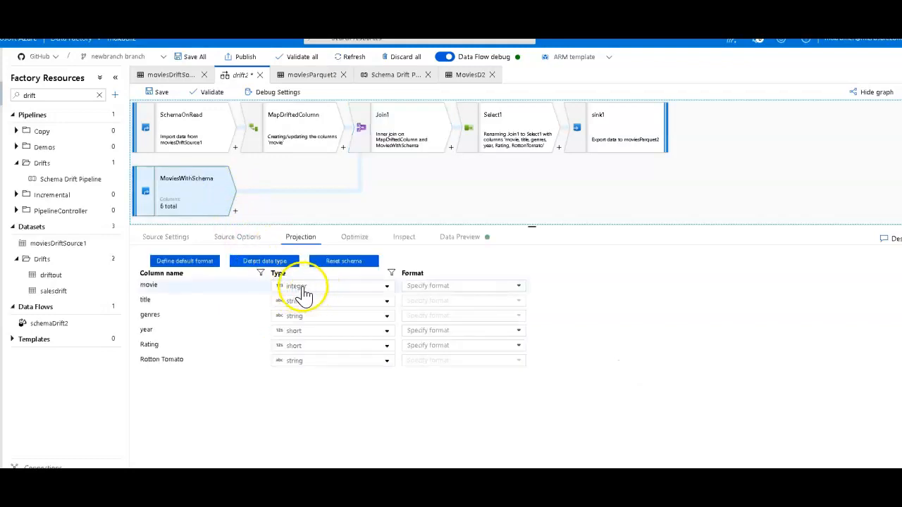
{"action": "mouse_move", "coordinate": [304, 152]}
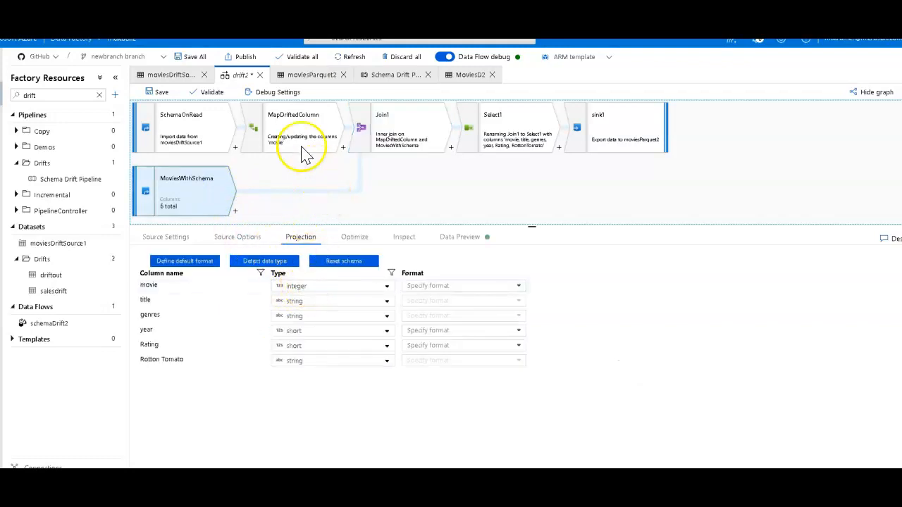
{"action": "left_click", "coordinate": [180, 127]}
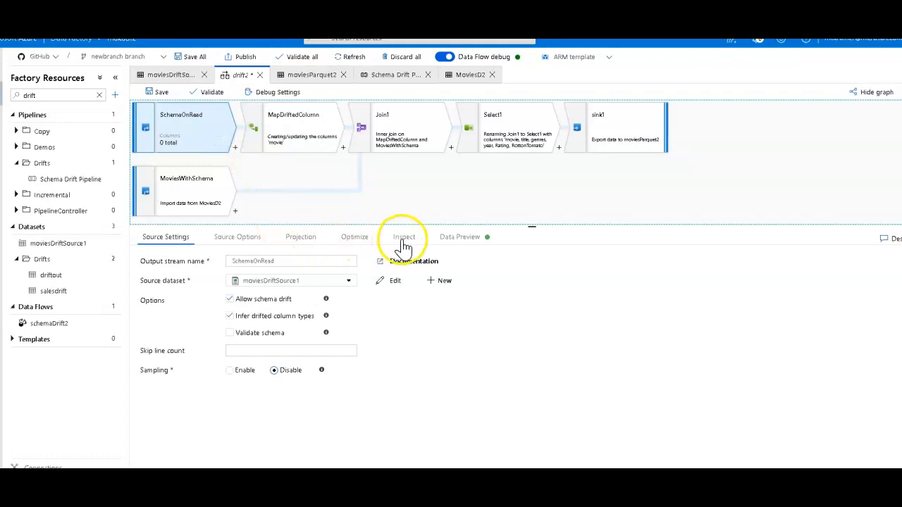
{"action": "left_click", "coordinate": [403, 237]}
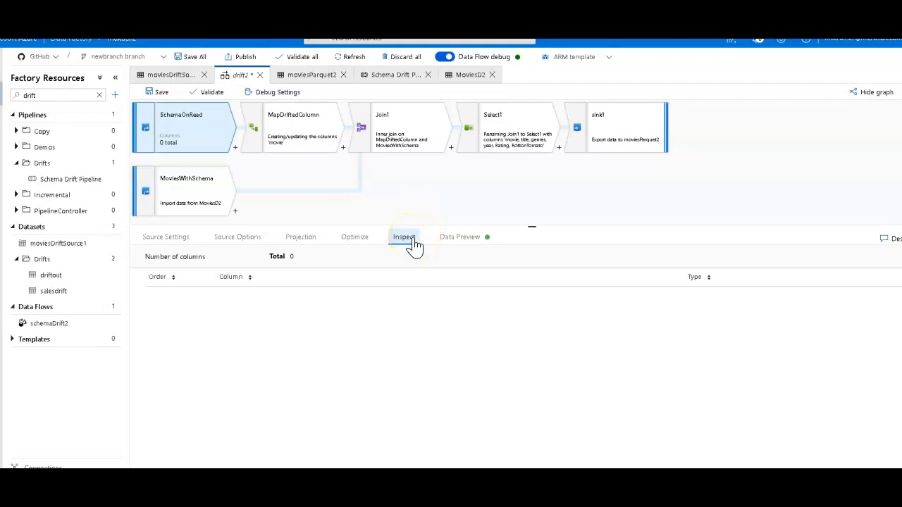
Step: Inspect Join1's seven output columns from MapDriftedColumn and MoviesWithSchema
{"action": "left_click", "coordinate": [409, 126]}
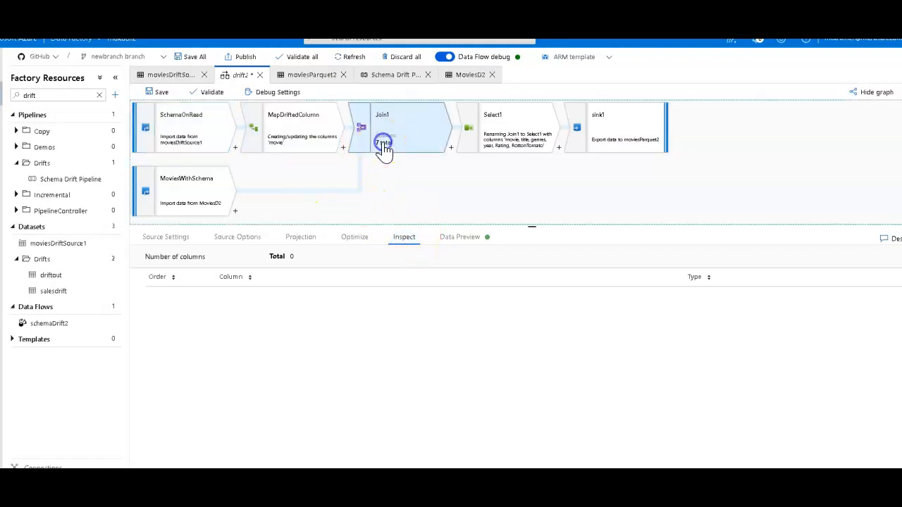
{"action": "left_click", "coordinate": [381, 127]}
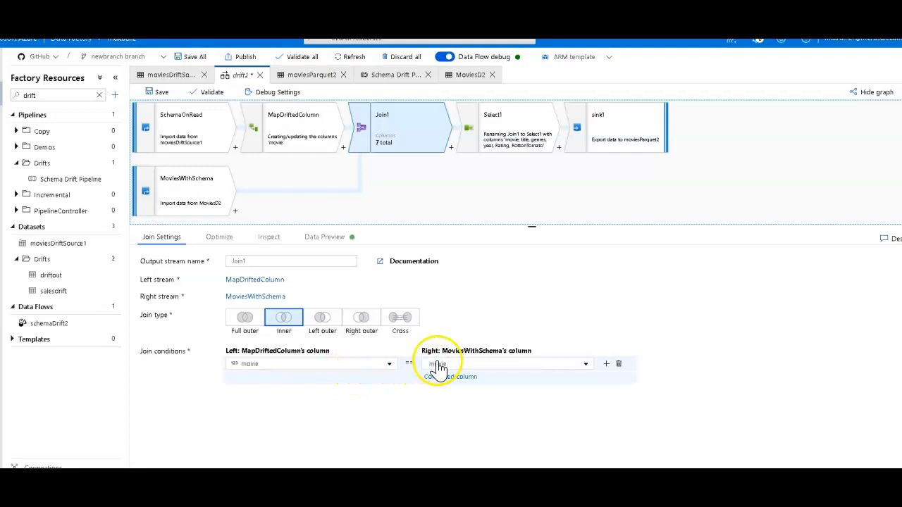
{"action": "left_click", "coordinate": [267, 237]}
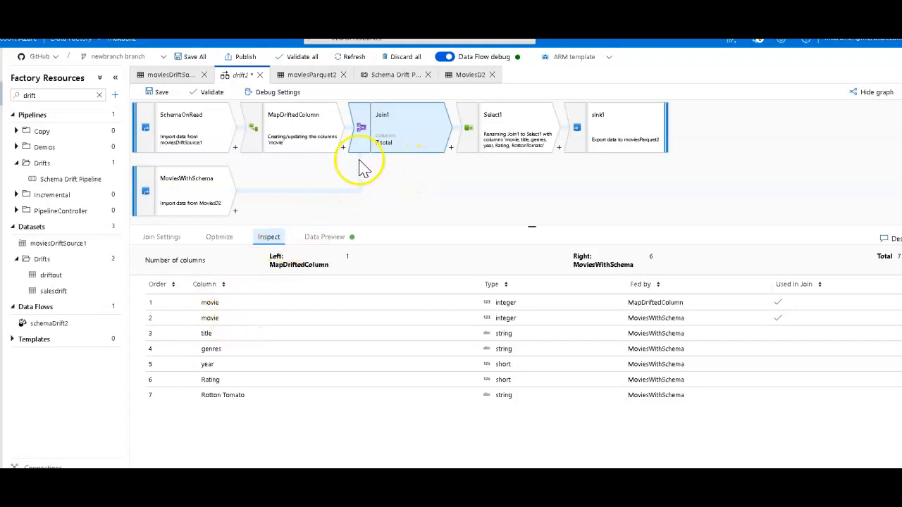
Step: Review MapDriftedColumn's movie expression toInteger(byName('movie')) in the expression builder
{"action": "left_click", "coordinate": [303, 127]}
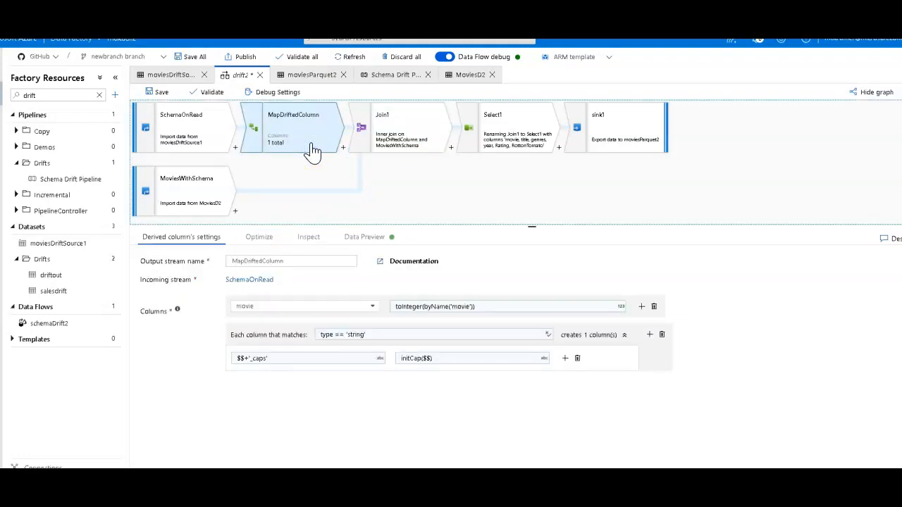
{"action": "mouse_move", "coordinate": [327, 310]}
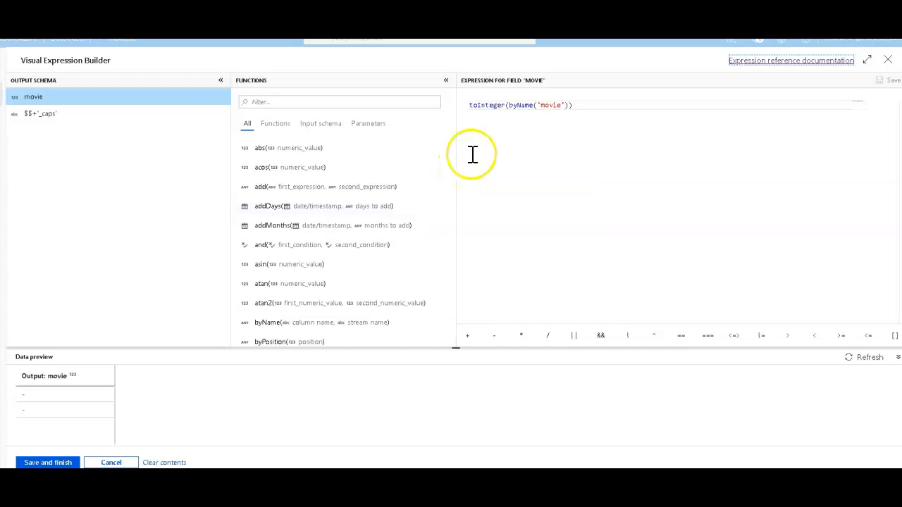
{"action": "left_click", "coordinate": [510, 104]}
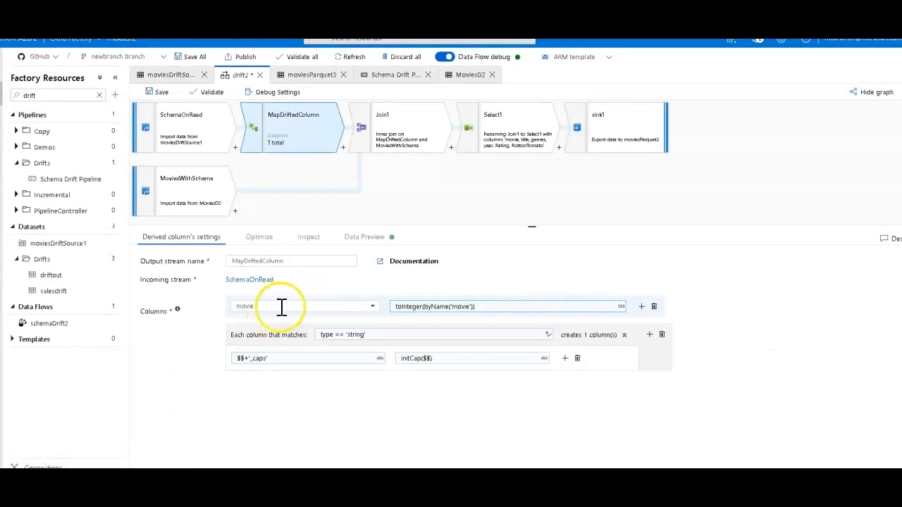
Step: Inspect output schemas of SchemaOnRead, MapDriftedColumn and Join1, and the join condition on movie
{"action": "left_click", "coordinate": [307, 236]}
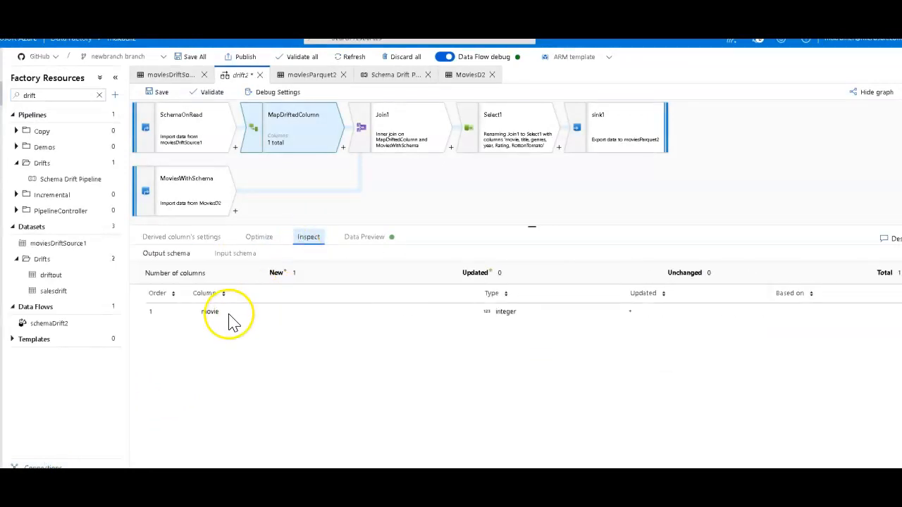
{"action": "mouse_move", "coordinate": [266, 273]}
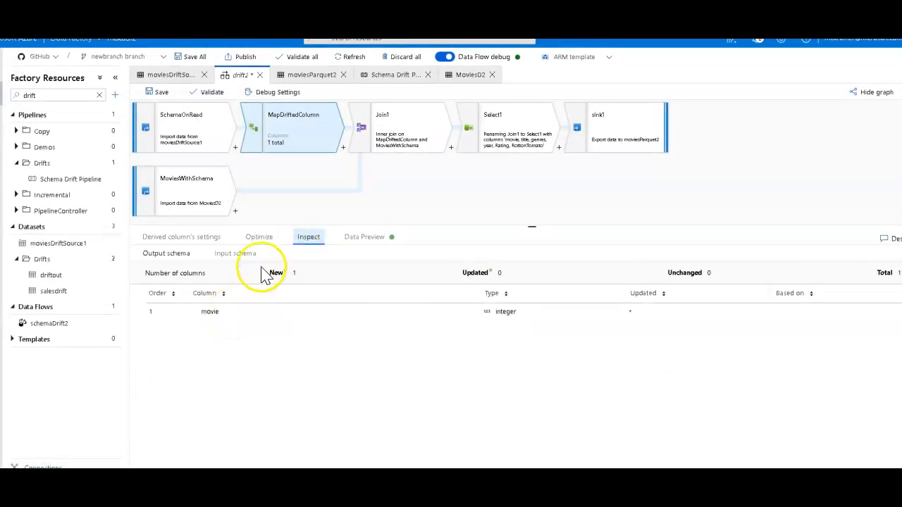
{"action": "left_click", "coordinate": [180, 127]}
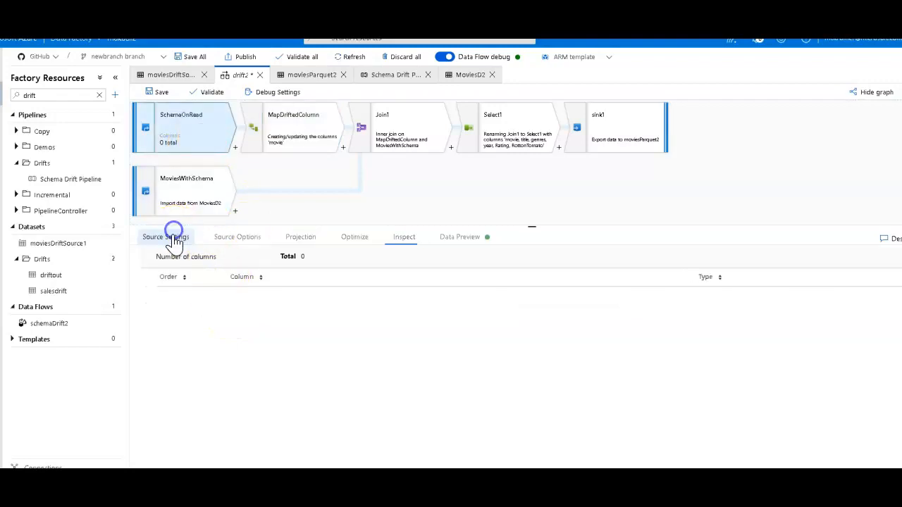
{"action": "left_click", "coordinate": [165, 236]}
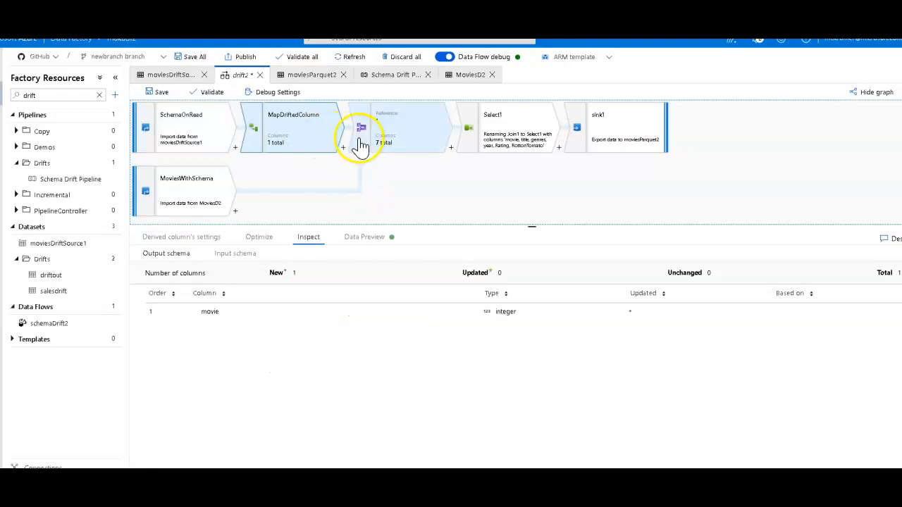
{"action": "mouse_move", "coordinate": [402, 141]}
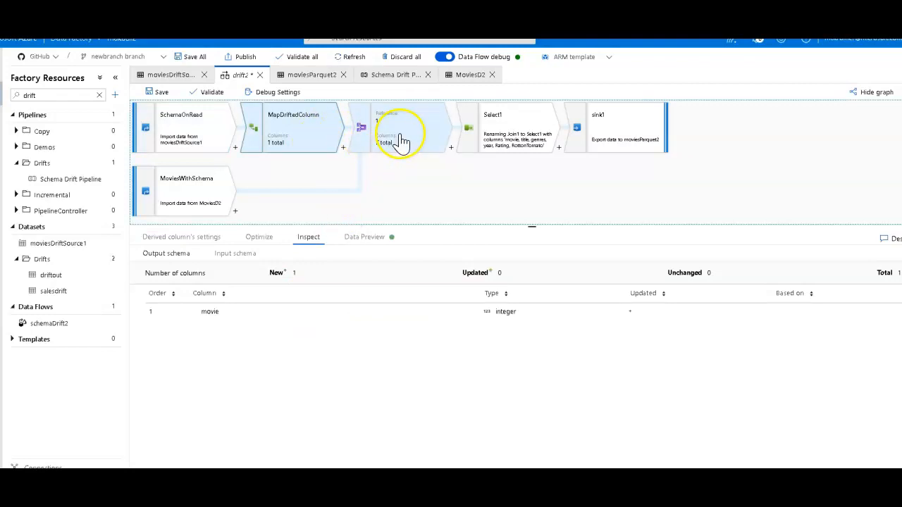
{"action": "left_click", "coordinate": [402, 127]}
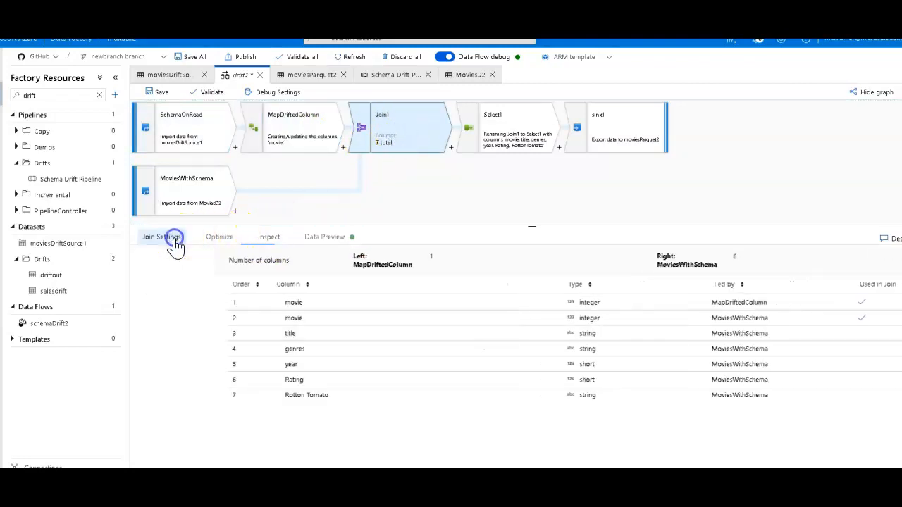
{"action": "left_click", "coordinate": [161, 237]}
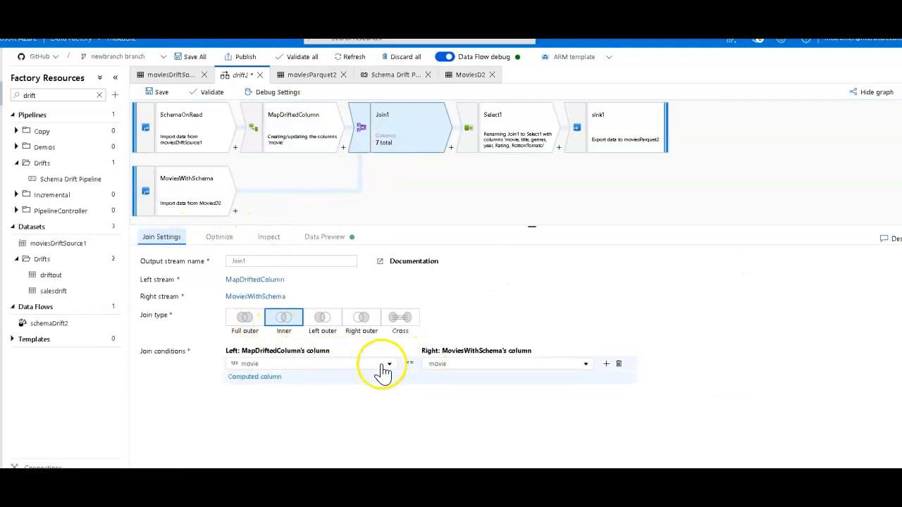
{"action": "mouse_move", "coordinate": [448, 292]}
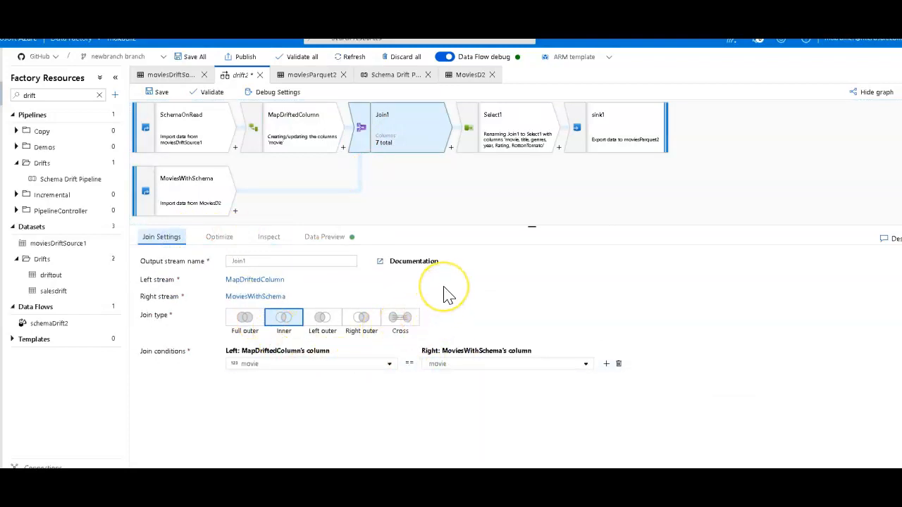
{"action": "mouse_move", "coordinate": [437, 270]}
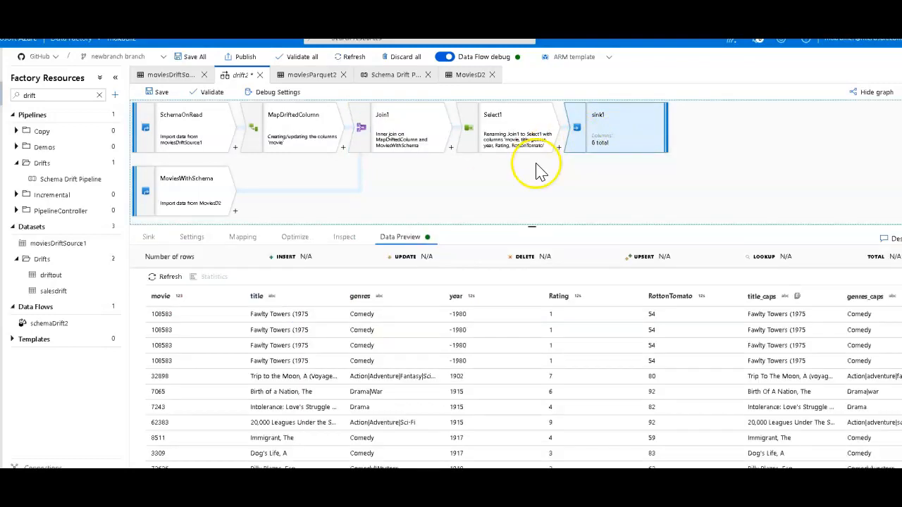
Step: Review sink1's options with moviesParquet2 and confirm the dataset has no imported schema
{"action": "left_click", "coordinate": [149, 237]}
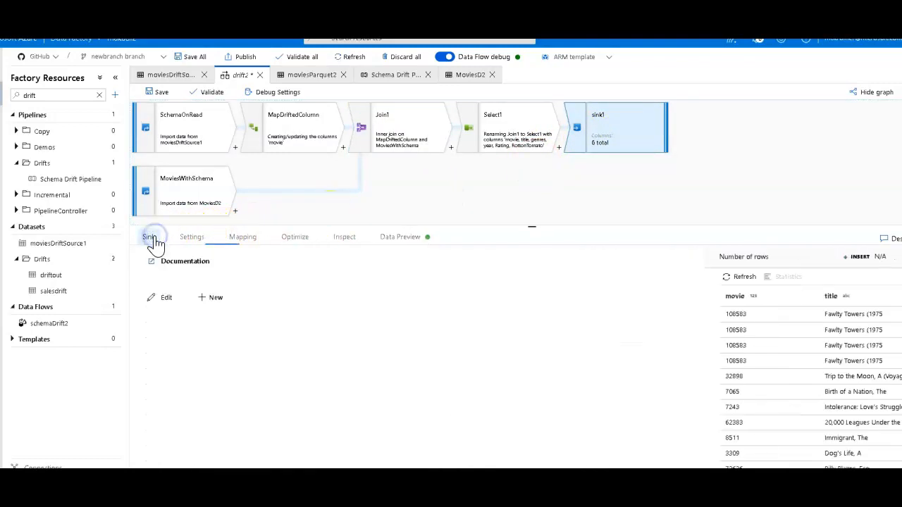
{"action": "left_click", "coordinate": [149, 236]}
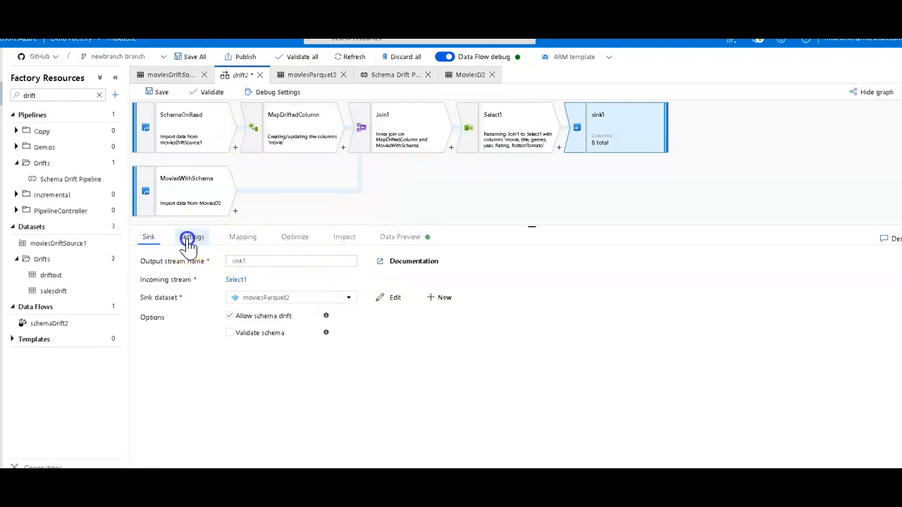
{"action": "left_click", "coordinate": [192, 237]}
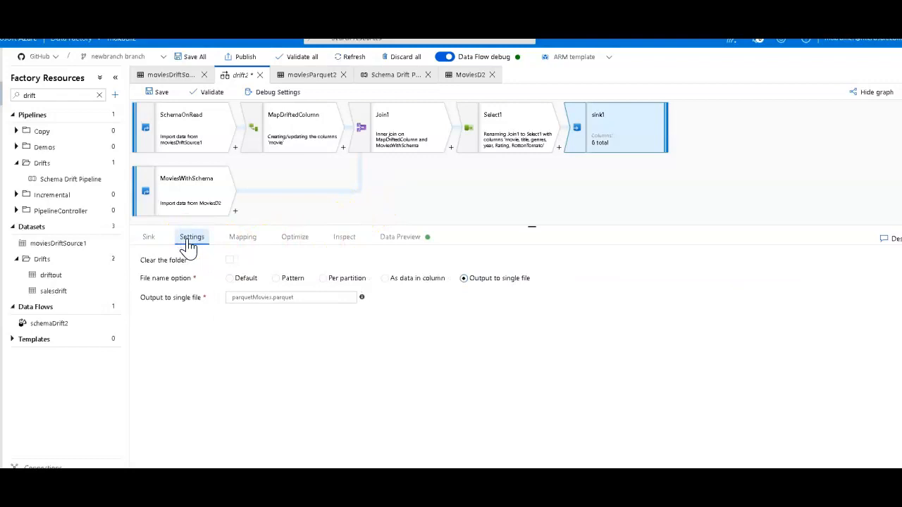
{"action": "left_click", "coordinate": [149, 237]}
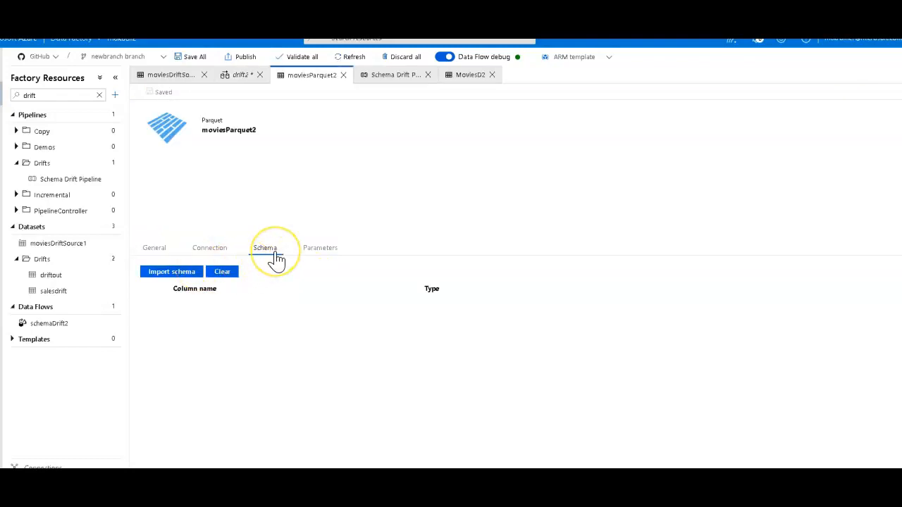
{"action": "left_click", "coordinate": [209, 248]}
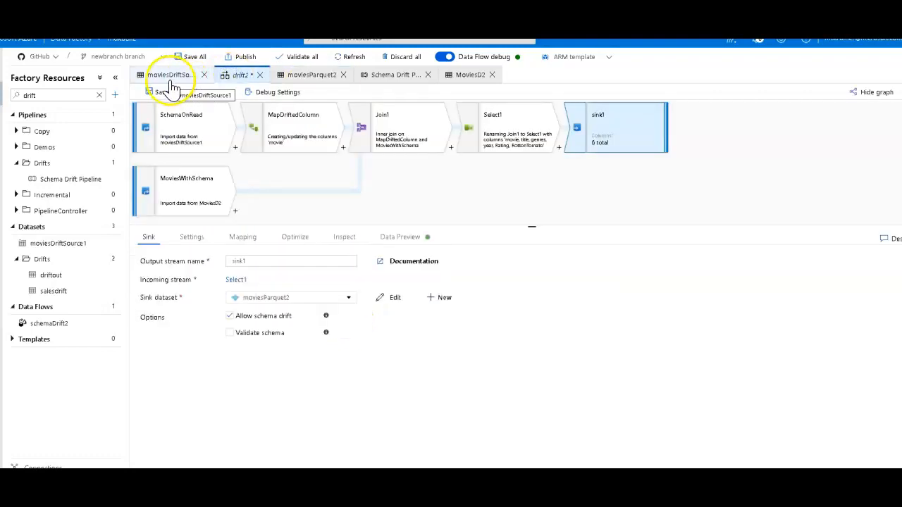
Step: Review sink1's single-file output settings, then its auto mapping including drifted columns
{"action": "left_click", "coordinate": [191, 237]}
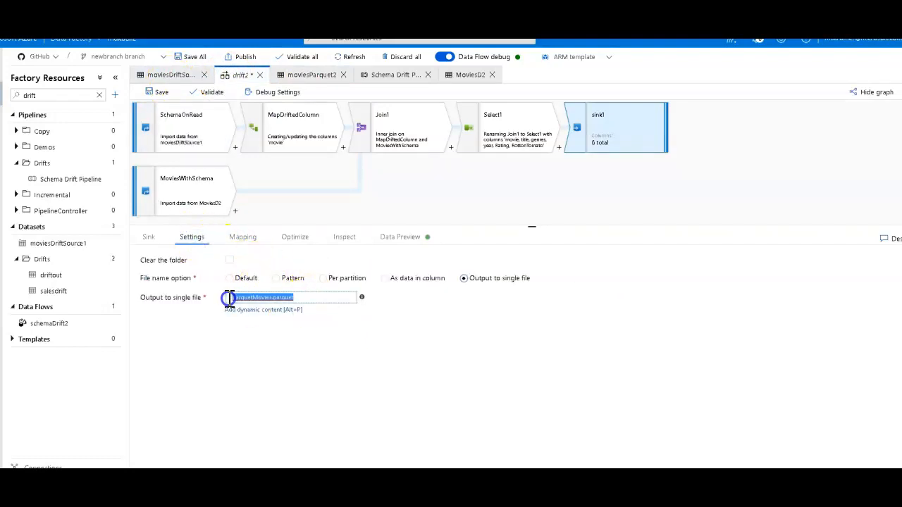
{"action": "mouse_move", "coordinate": [310, 296]}
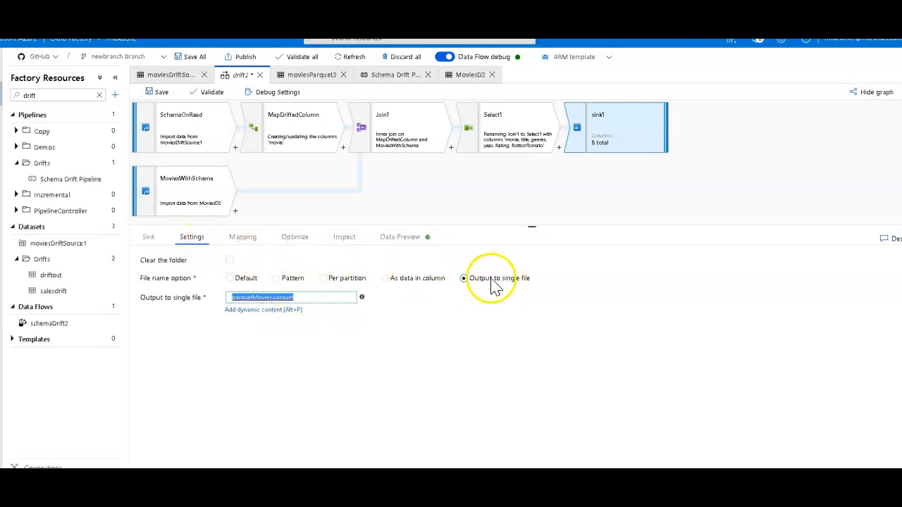
{"action": "mouse_move", "coordinate": [464, 289]}
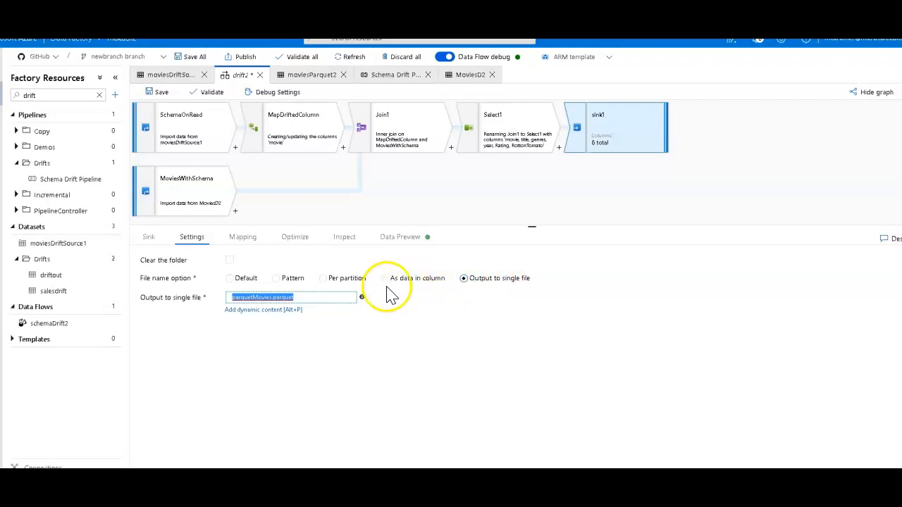
{"action": "mouse_move", "coordinate": [363, 289]}
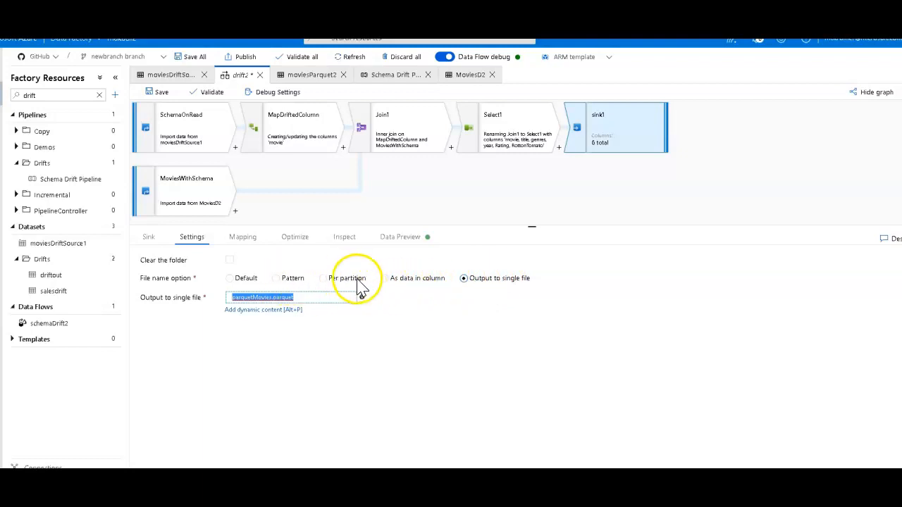
{"action": "mouse_move", "coordinate": [465, 197]}
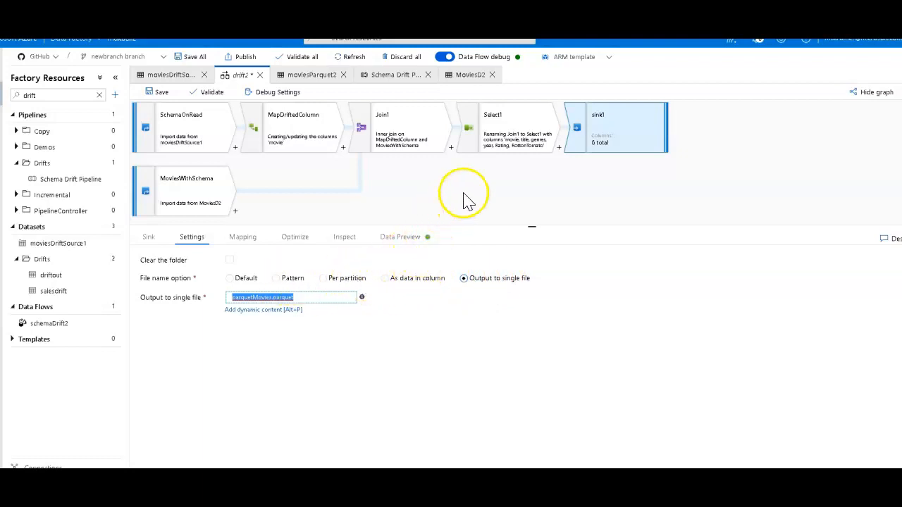
{"action": "mouse_move", "coordinate": [495, 204]}
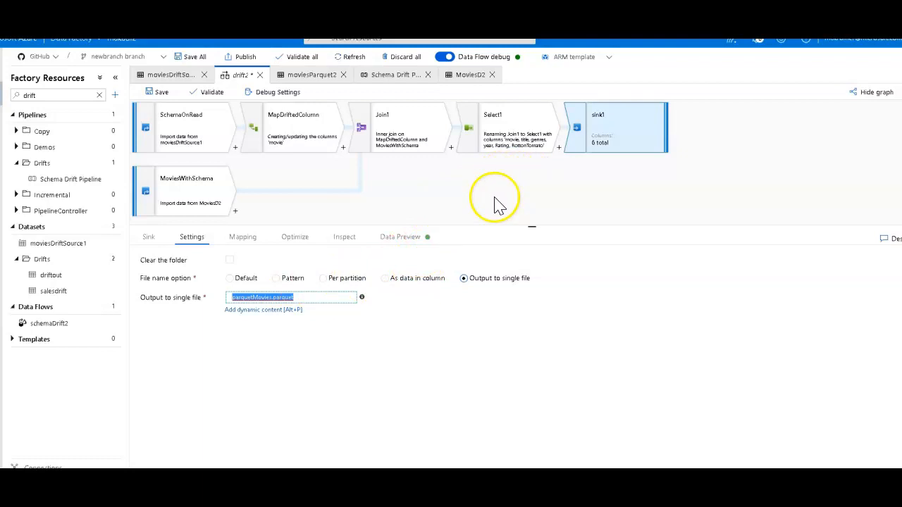
{"action": "left_click", "coordinate": [242, 237]}
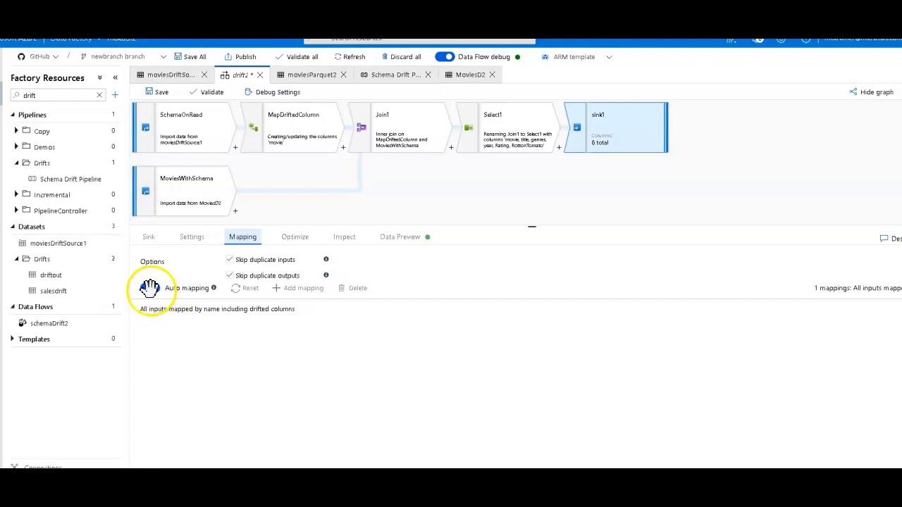
{"action": "left_click", "coordinate": [150, 288]}
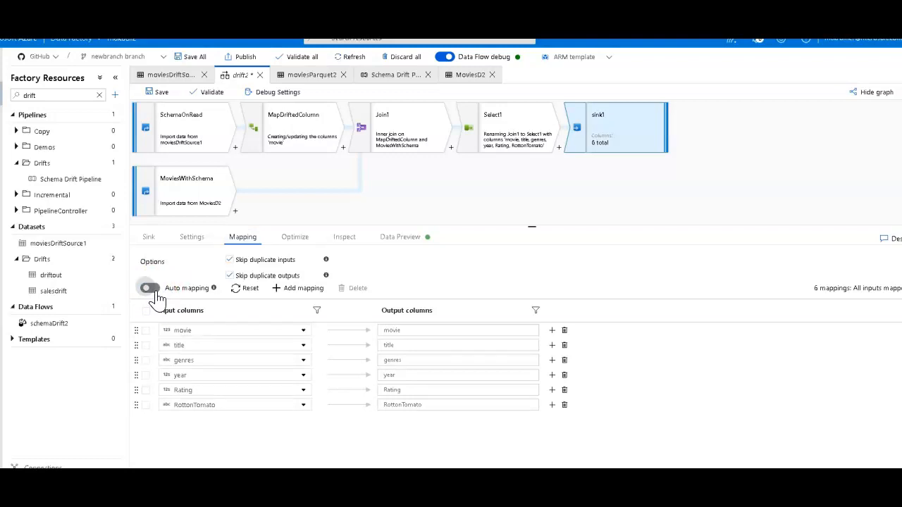
{"action": "left_click", "coordinate": [150, 287]}
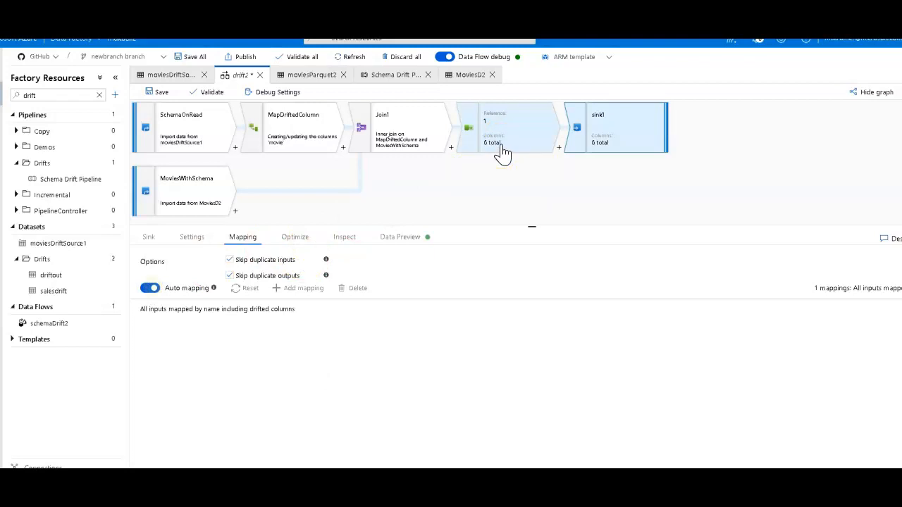
{"action": "left_click", "coordinate": [505, 127]}
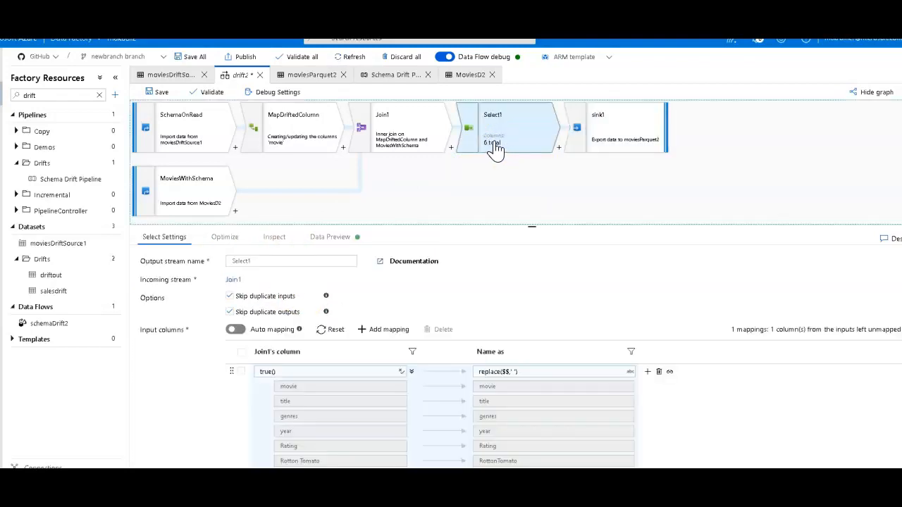
{"action": "mouse_move", "coordinate": [522, 282]}
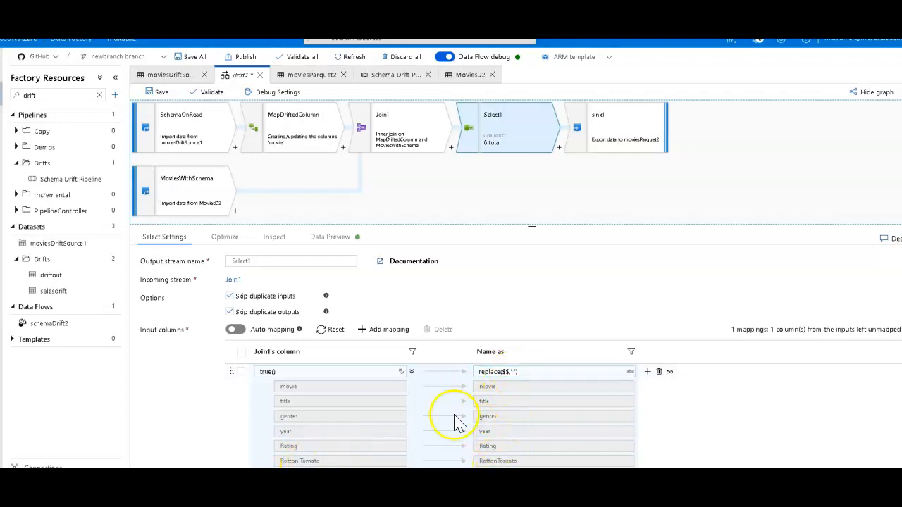
{"action": "mouse_move", "coordinate": [313, 369]}
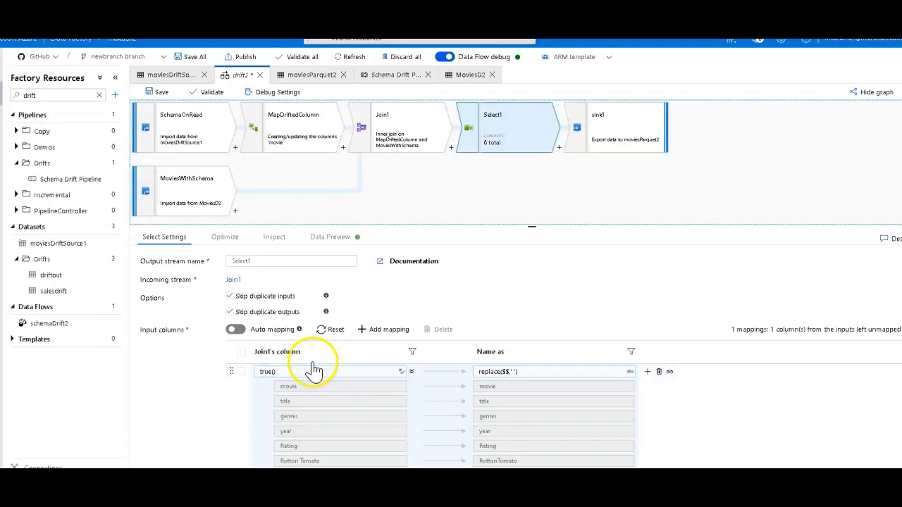
Step: Examine Select1's match-every-column rule renaming with spaces removed, then MapDriftedColumn's output schema
{"action": "left_click", "coordinate": [324, 372]}
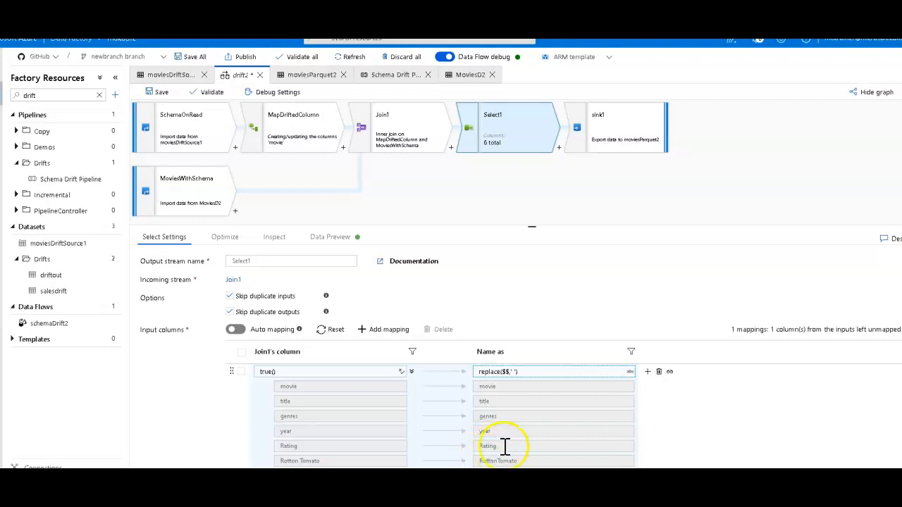
{"action": "left_click", "coordinate": [303, 126]}
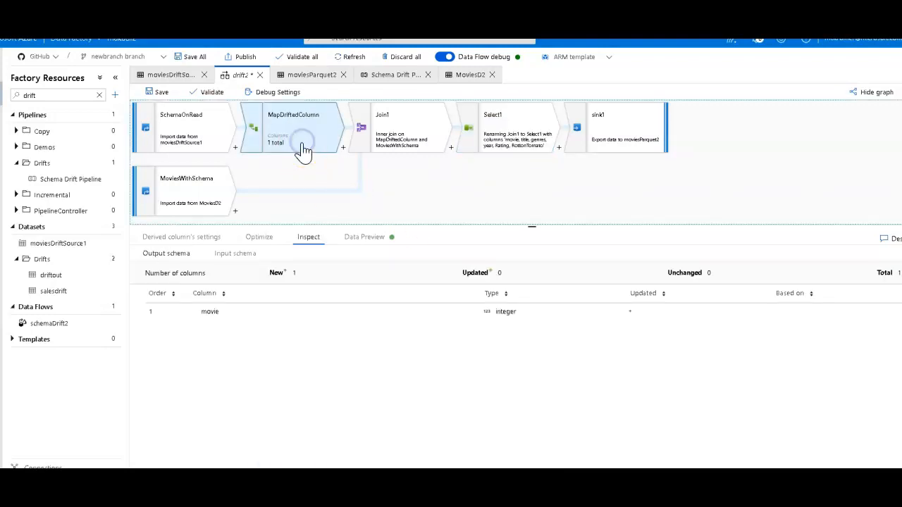
Step: Review MapDriftedColumn's toInteger(byName('movie')) and initCap($$) '_caps' expressions and its output schema
{"action": "left_click", "coordinate": [180, 237]}
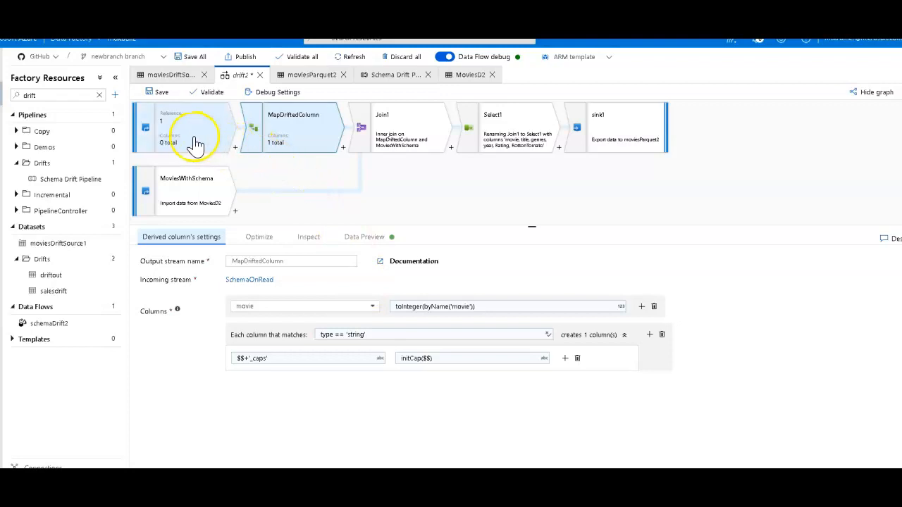
{"action": "left_click", "coordinate": [468, 358]}
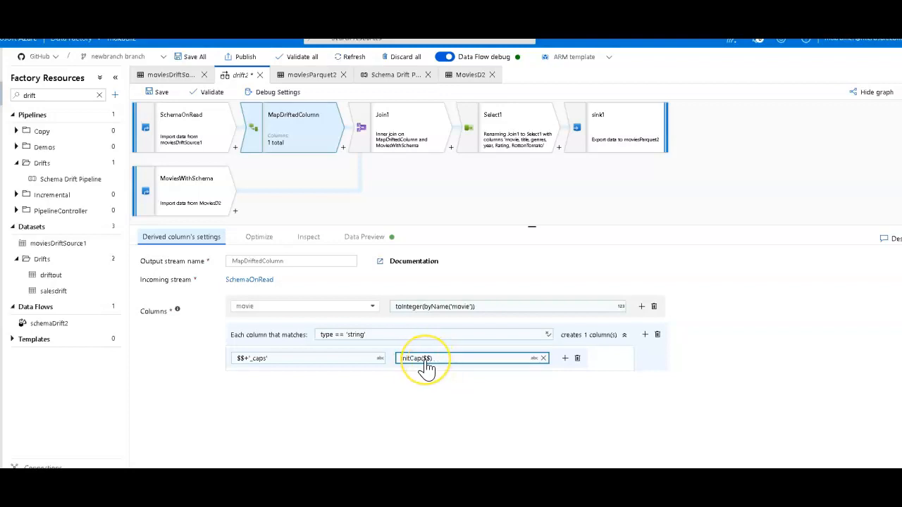
{"action": "left_click", "coordinate": [307, 358]}
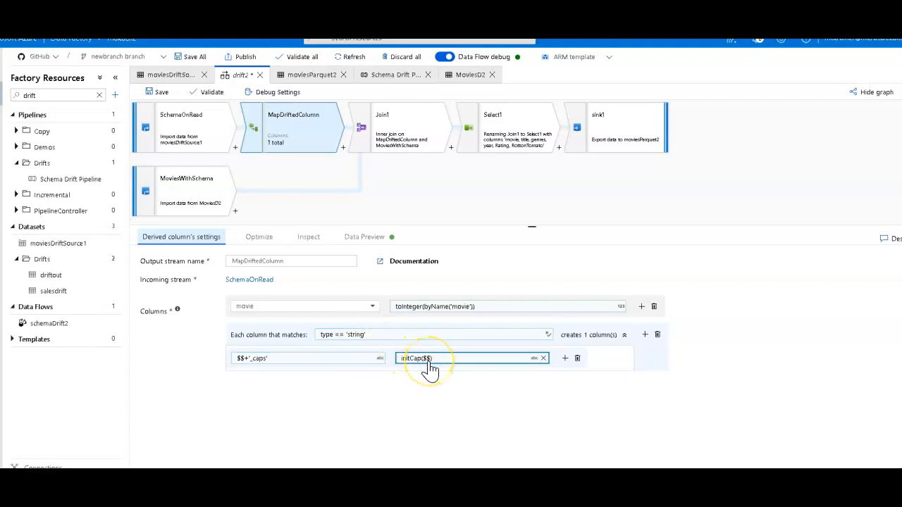
{"action": "left_click", "coordinate": [307, 358]}
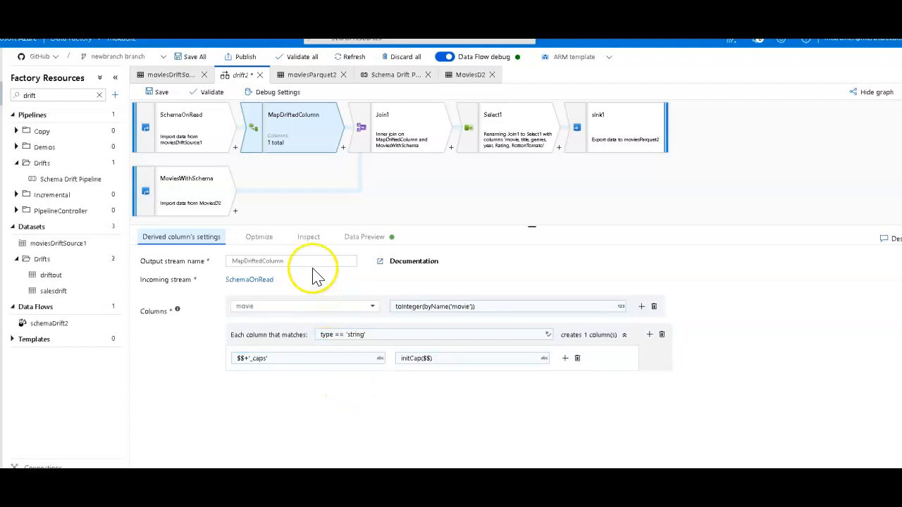
{"action": "left_click", "coordinate": [307, 236]}
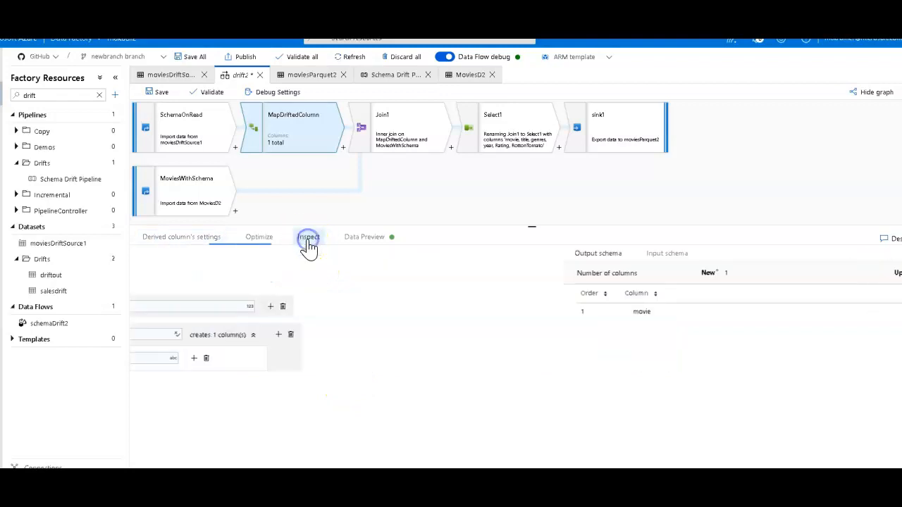
{"action": "left_click", "coordinate": [181, 237]}
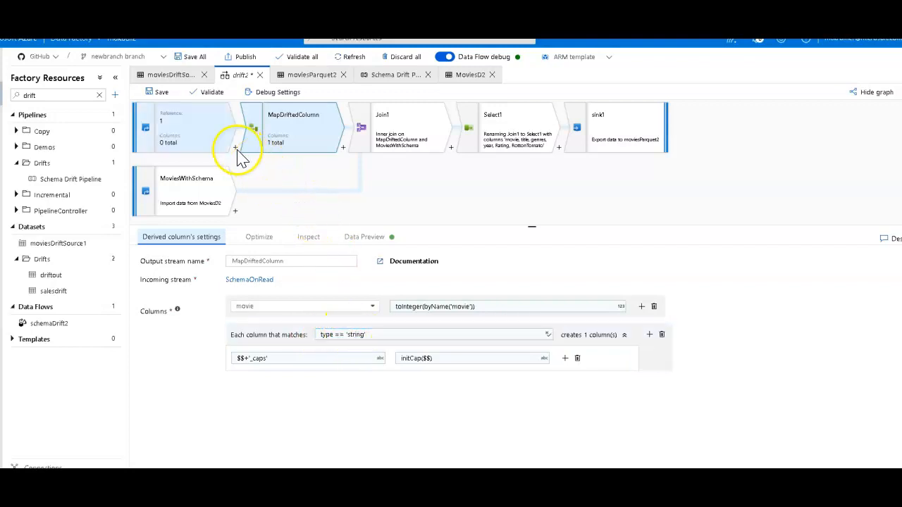
{"action": "left_click", "coordinate": [182, 127]}
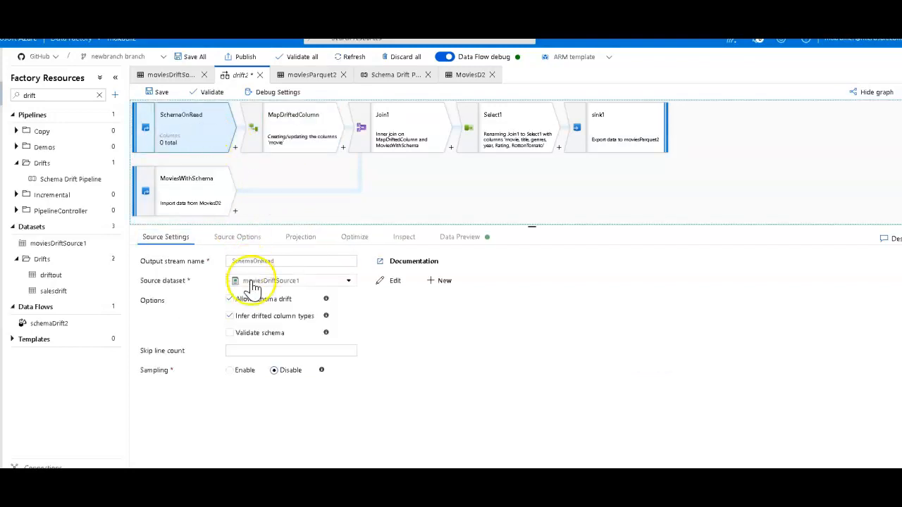
{"action": "mouse_move", "coordinate": [295, 316]}
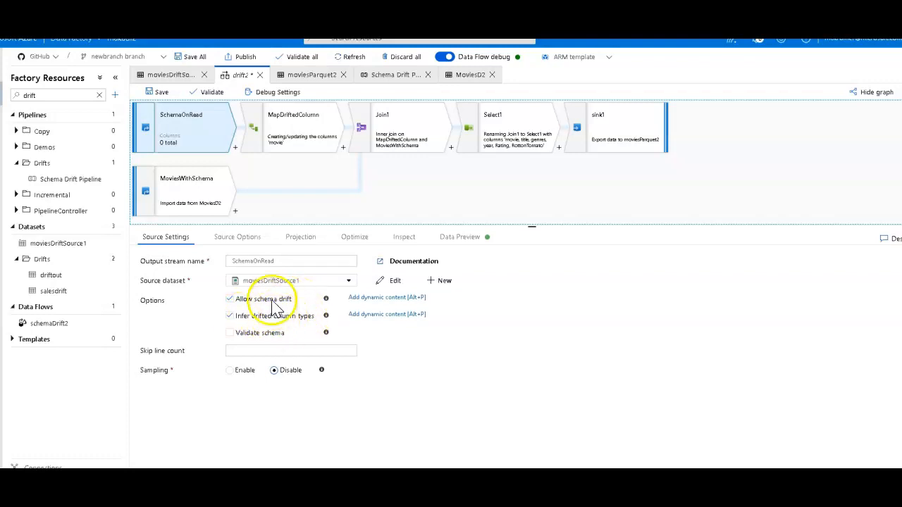
{"action": "left_click", "coordinate": [301, 237]}
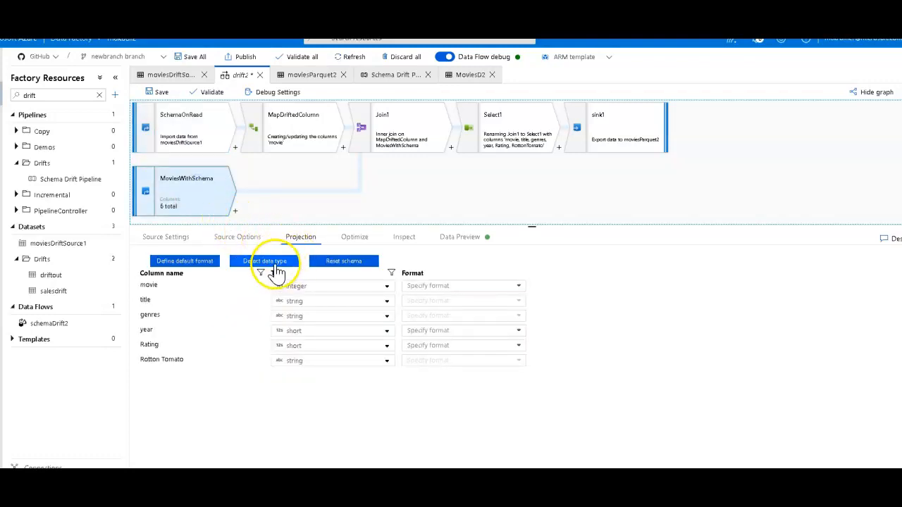
{"action": "left_click", "coordinate": [167, 236]}
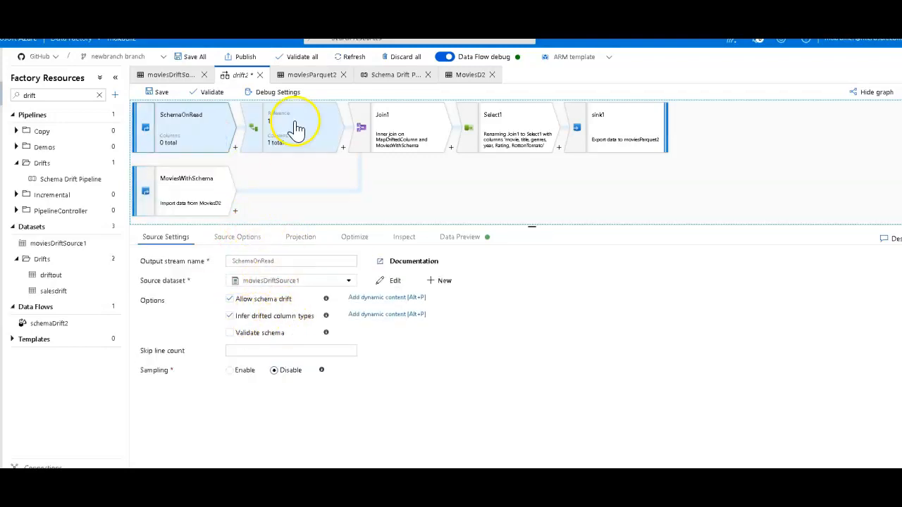
{"action": "left_click", "coordinate": [296, 127]}
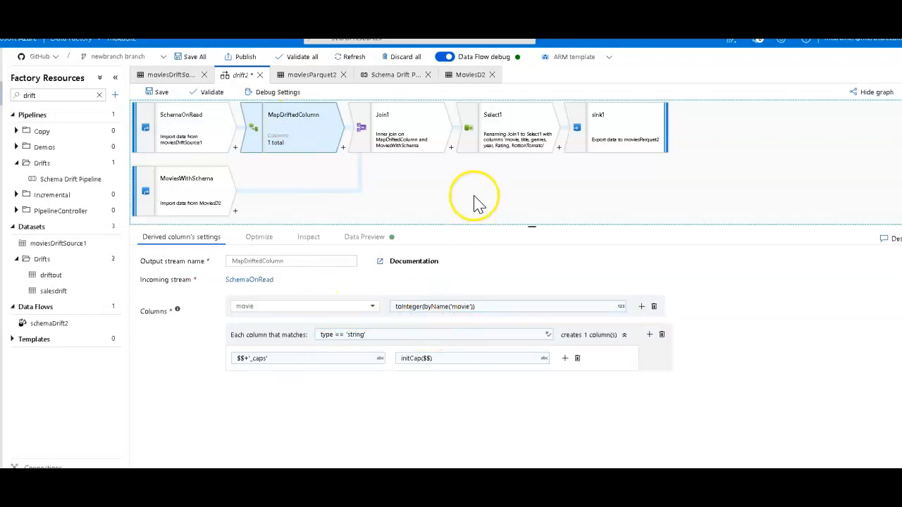
Step: Preview sink1's data showing movie rows with title_caps and genres_caps columns
{"action": "left_click", "coordinate": [623, 127]}
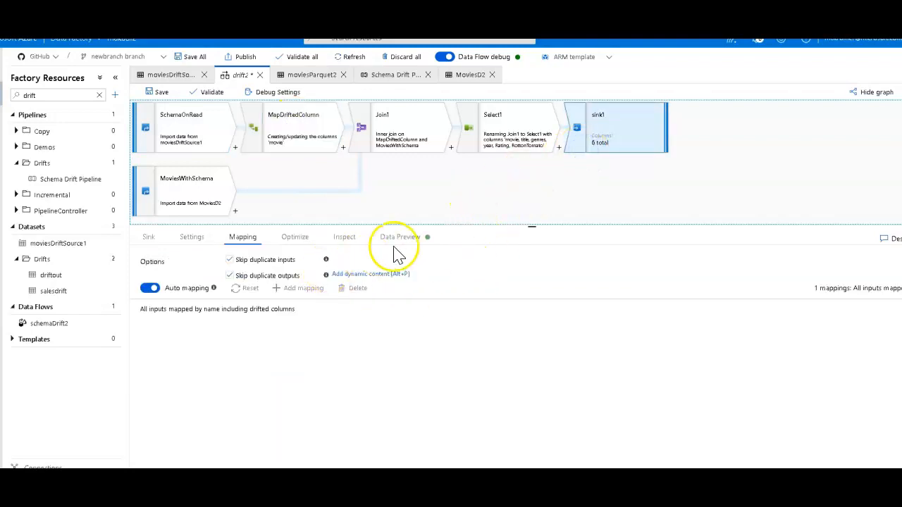
{"action": "left_click", "coordinate": [400, 236]}
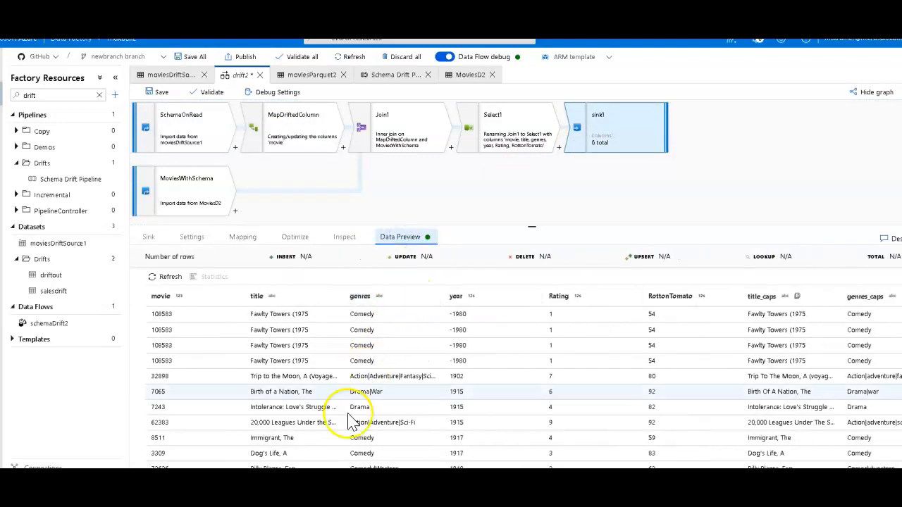
{"action": "scroll", "scroll_direction": "right", "scroll_amount": 3}
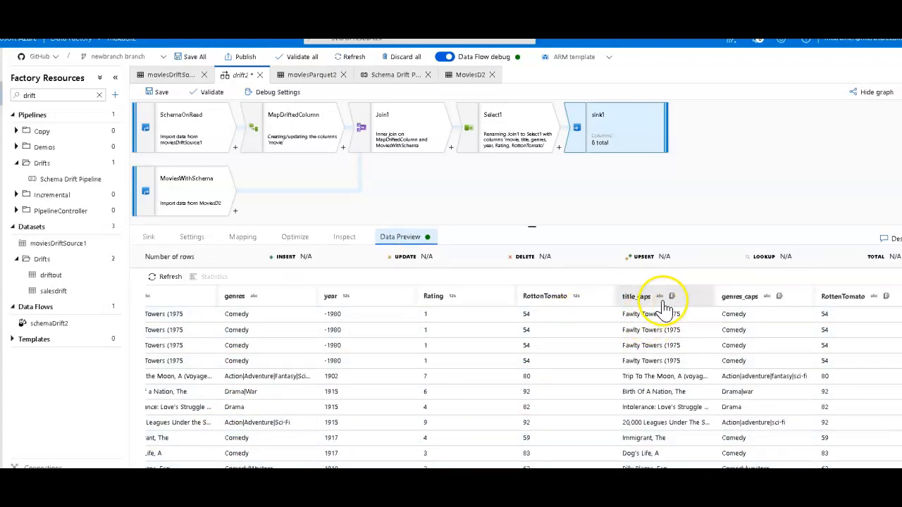
{"action": "mouse_move", "coordinate": [683, 310]}
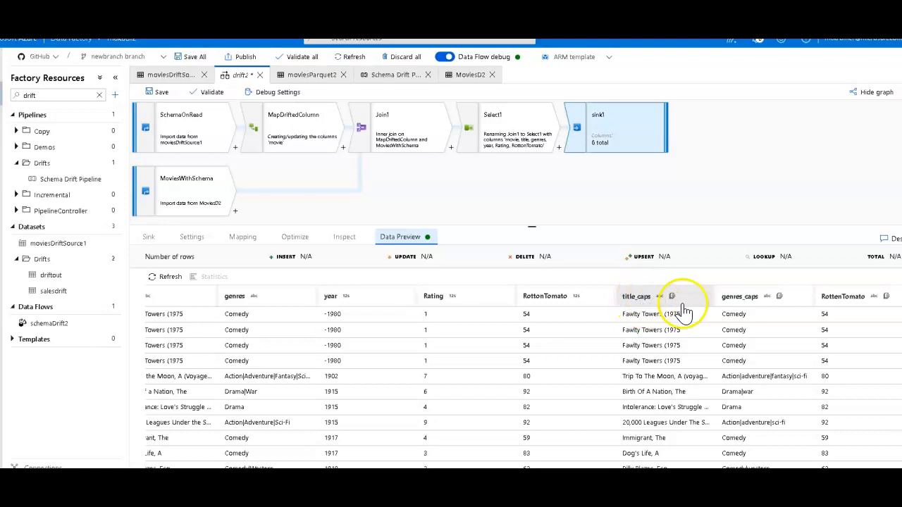
{"action": "mouse_move", "coordinate": [623, 454]}
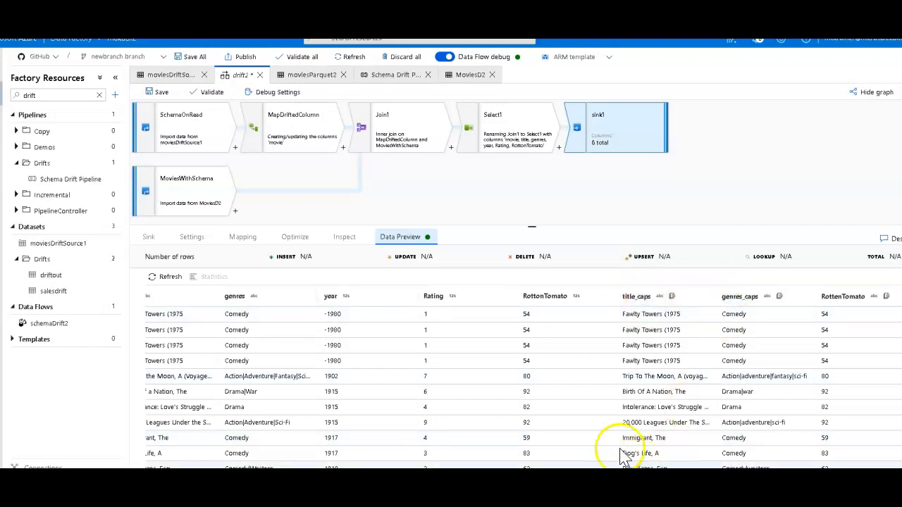
{"action": "mouse_move", "coordinate": [445, 330]}
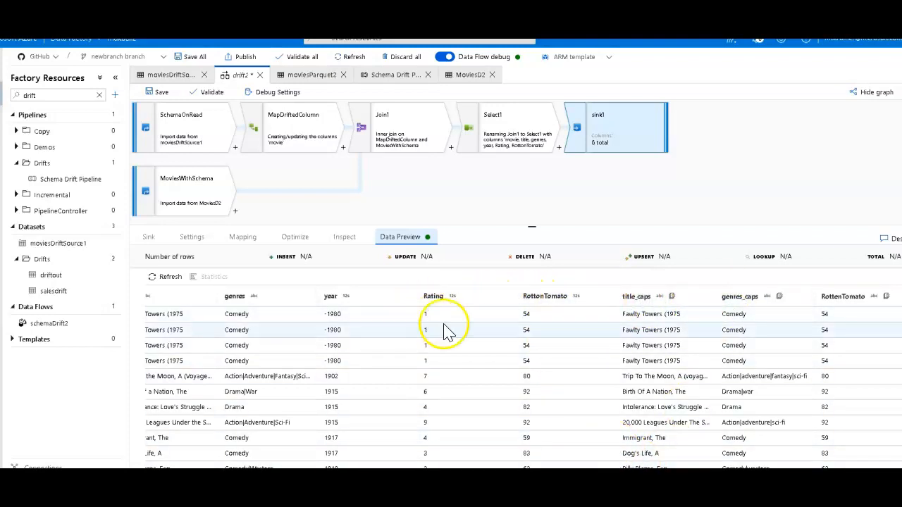
{"action": "mouse_move", "coordinate": [591, 433]}
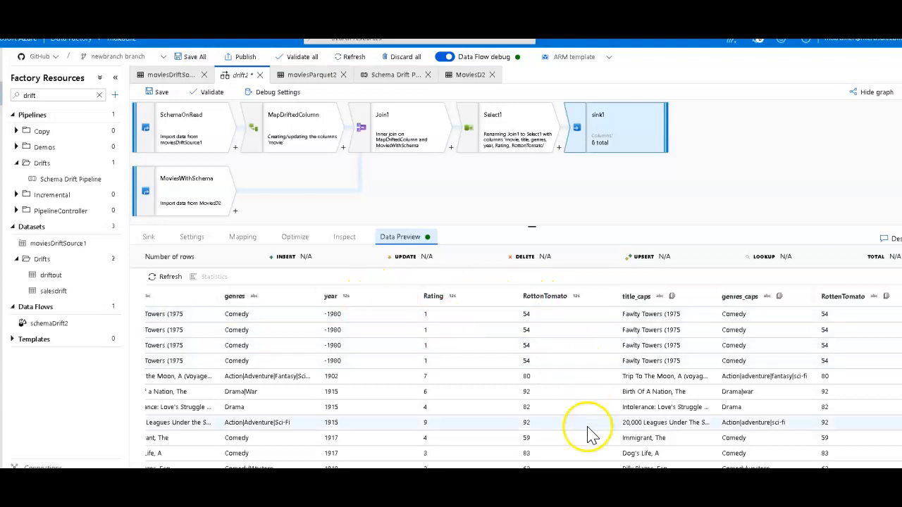
{"action": "mouse_move", "coordinate": [588, 430]}
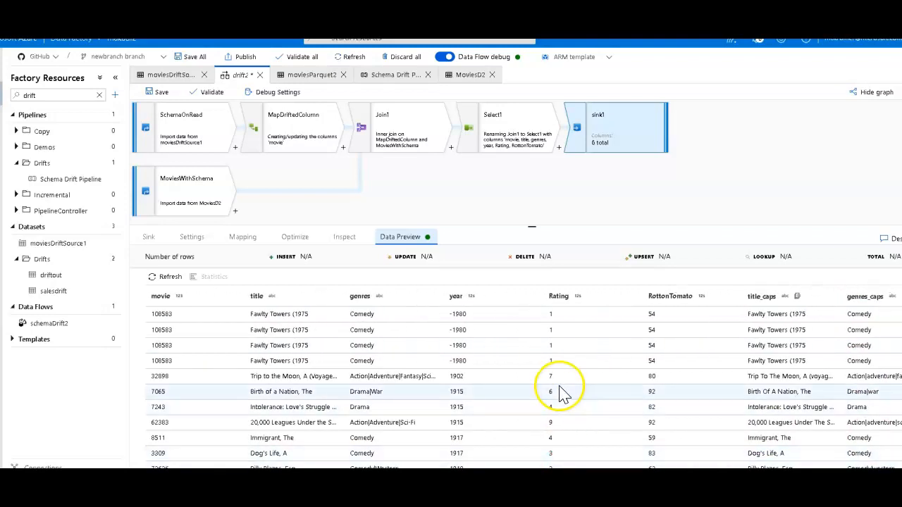
{"action": "mouse_move", "coordinate": [551, 313]}
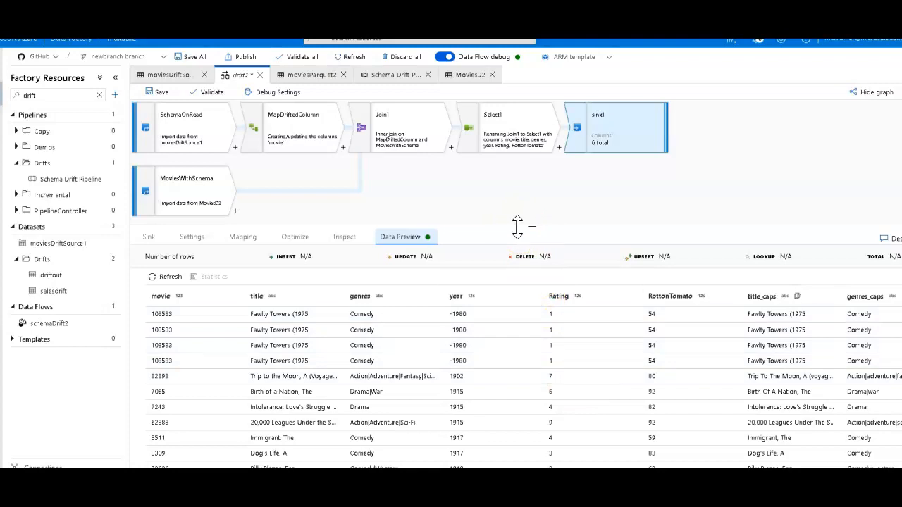
{"action": "mouse_move", "coordinate": [500, 212]}
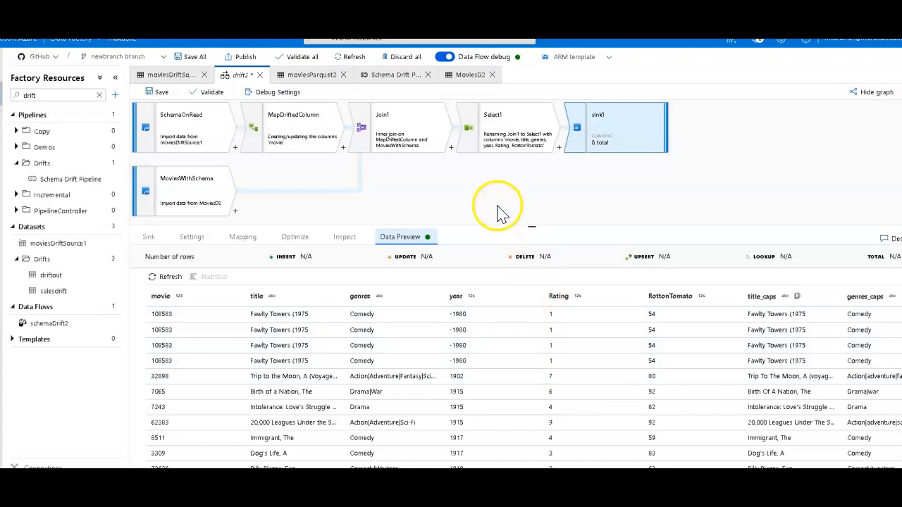
{"action": "mouse_move", "coordinate": [479, 200]}
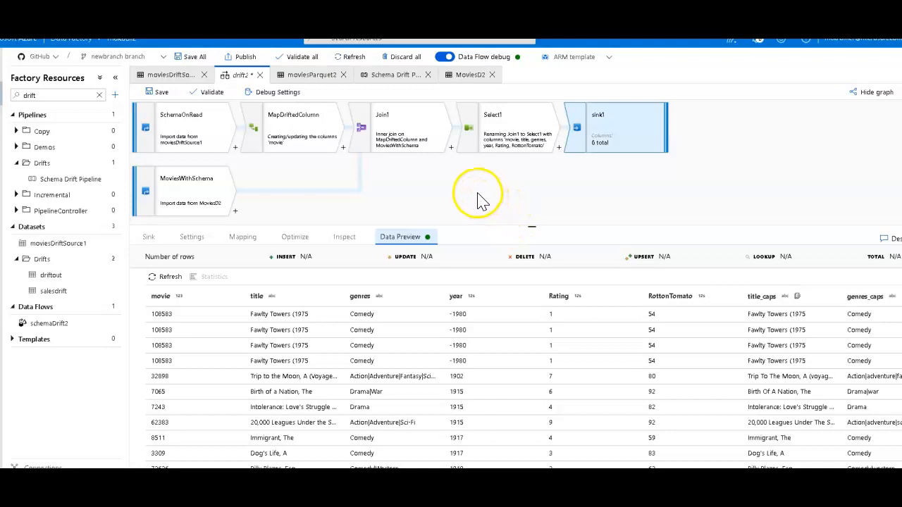